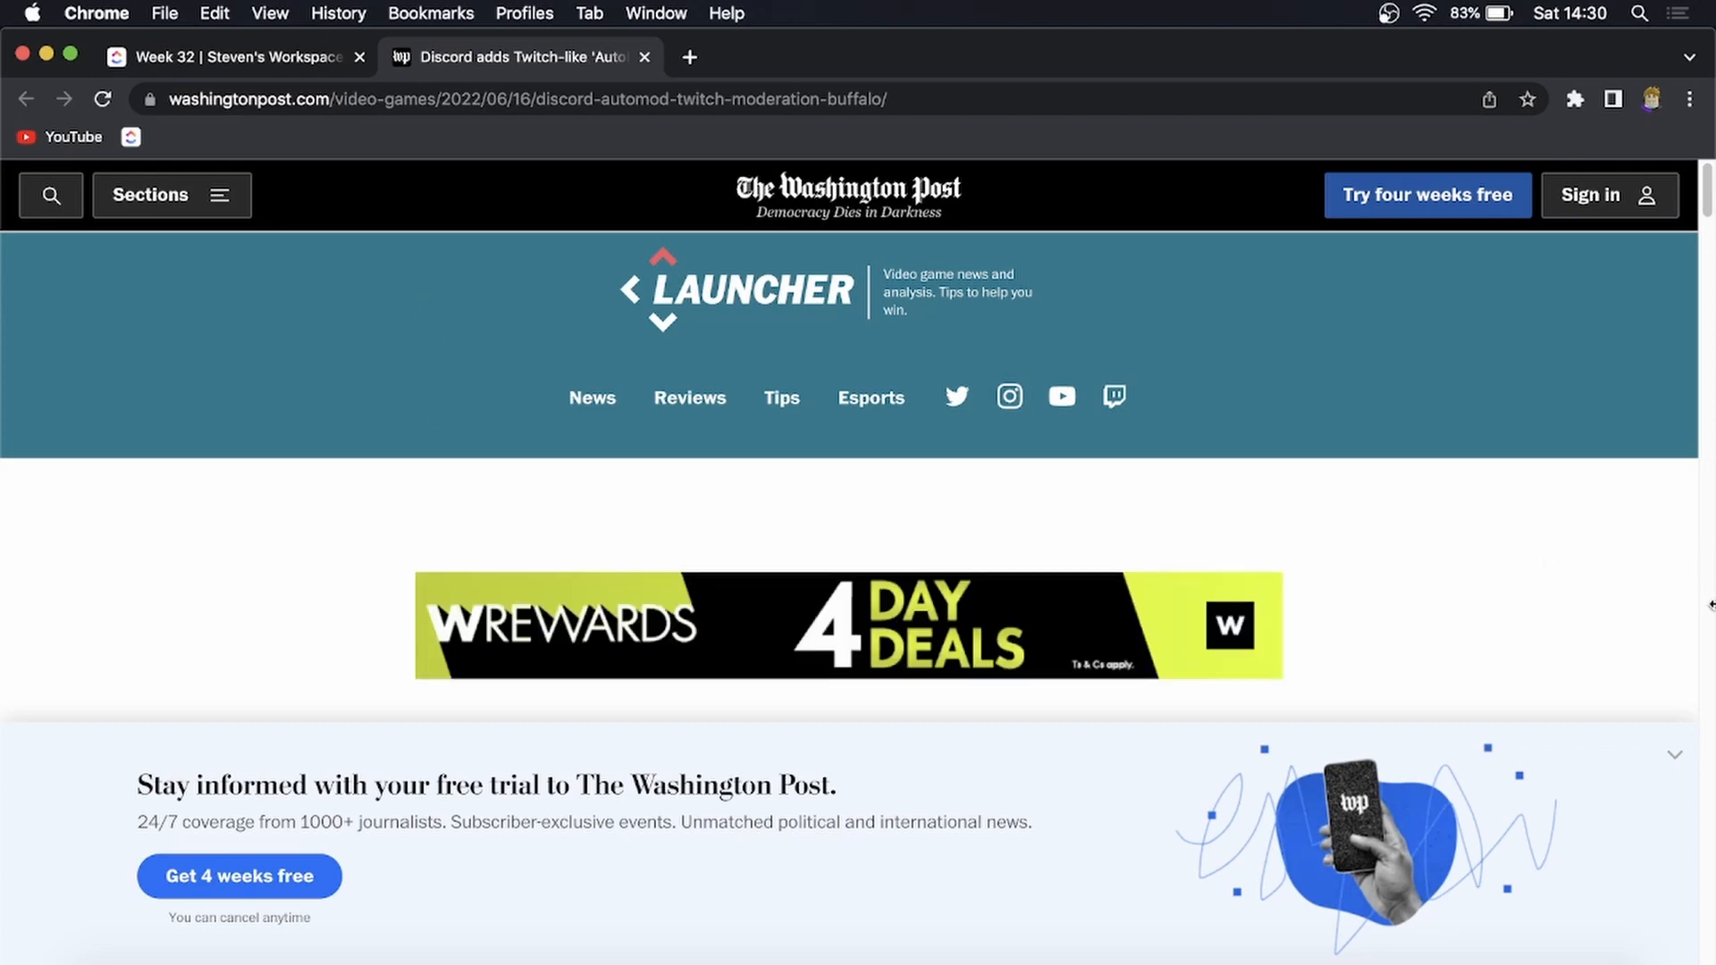
Scroll down through the Washington Post article on Discord AutoMod.
scroll(down, 3)
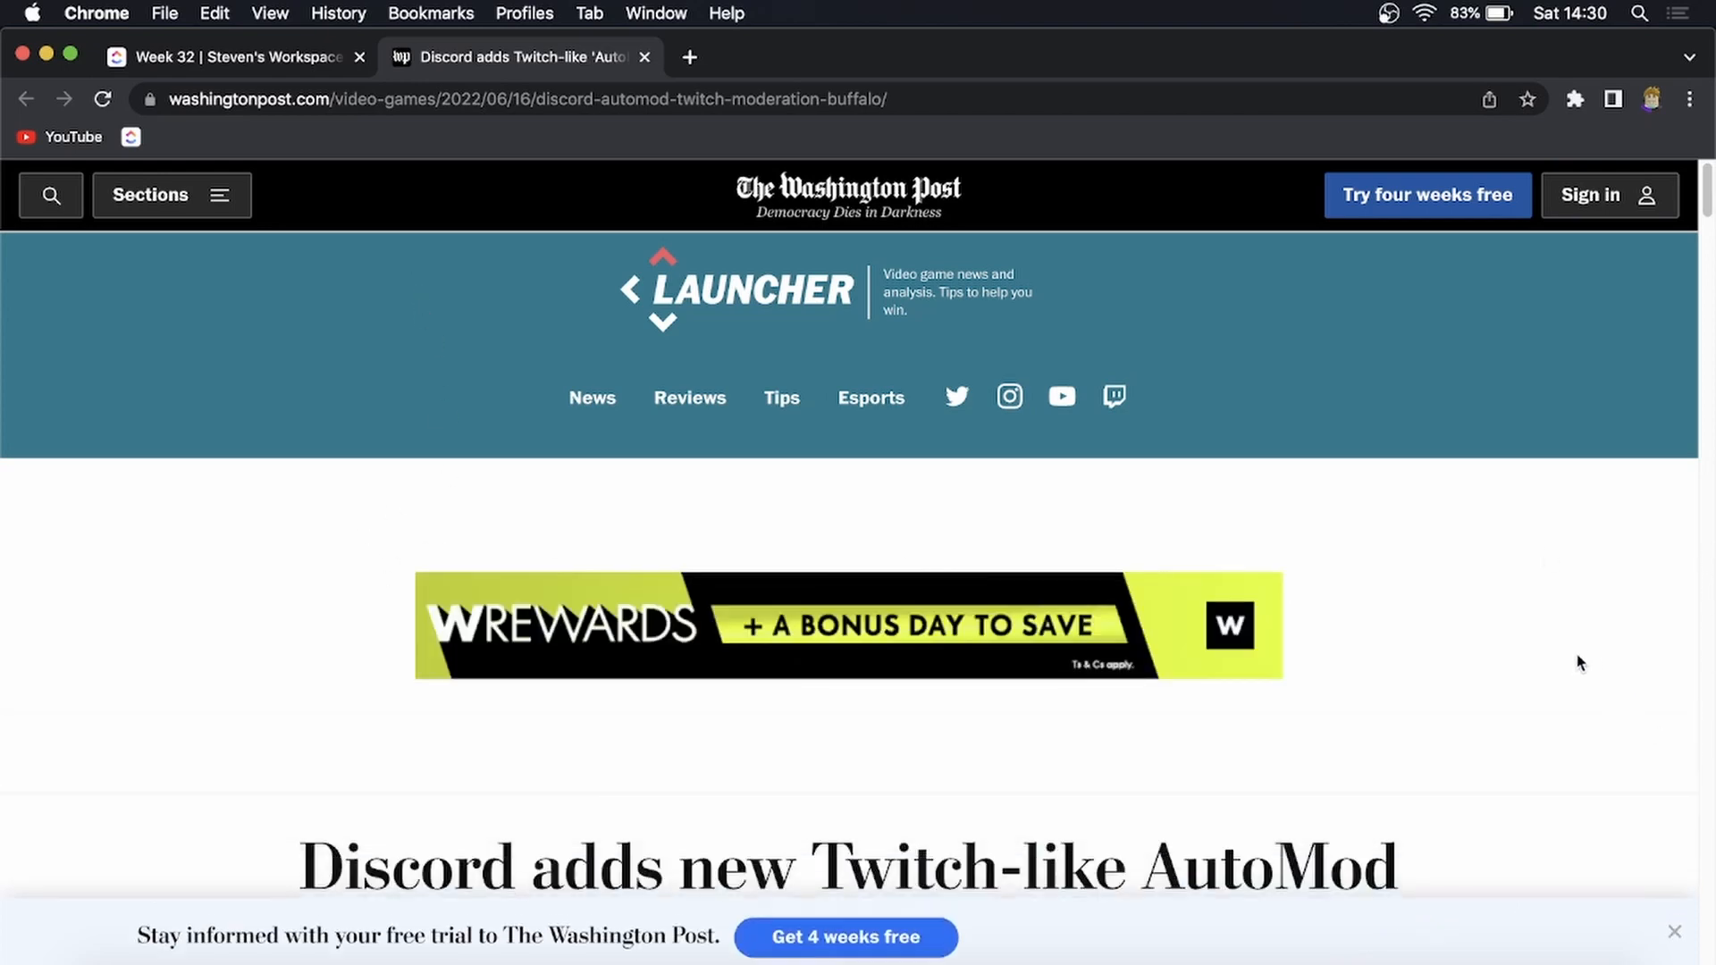
scroll(down, 3)
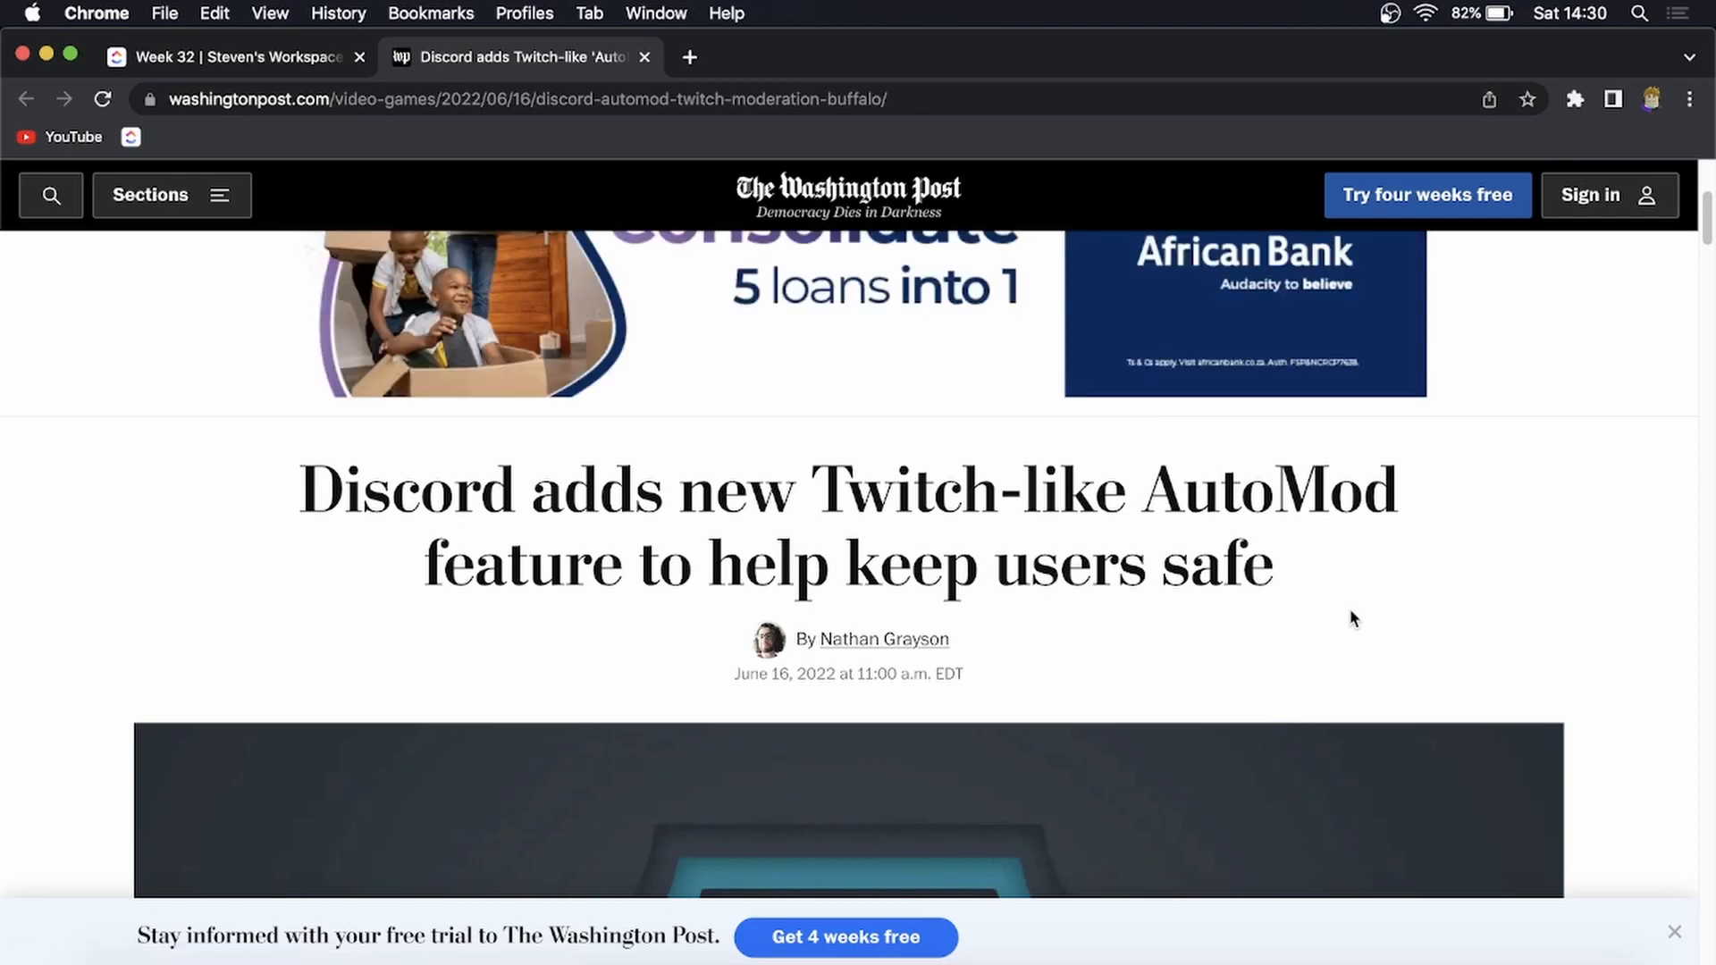
scroll(down, 3)
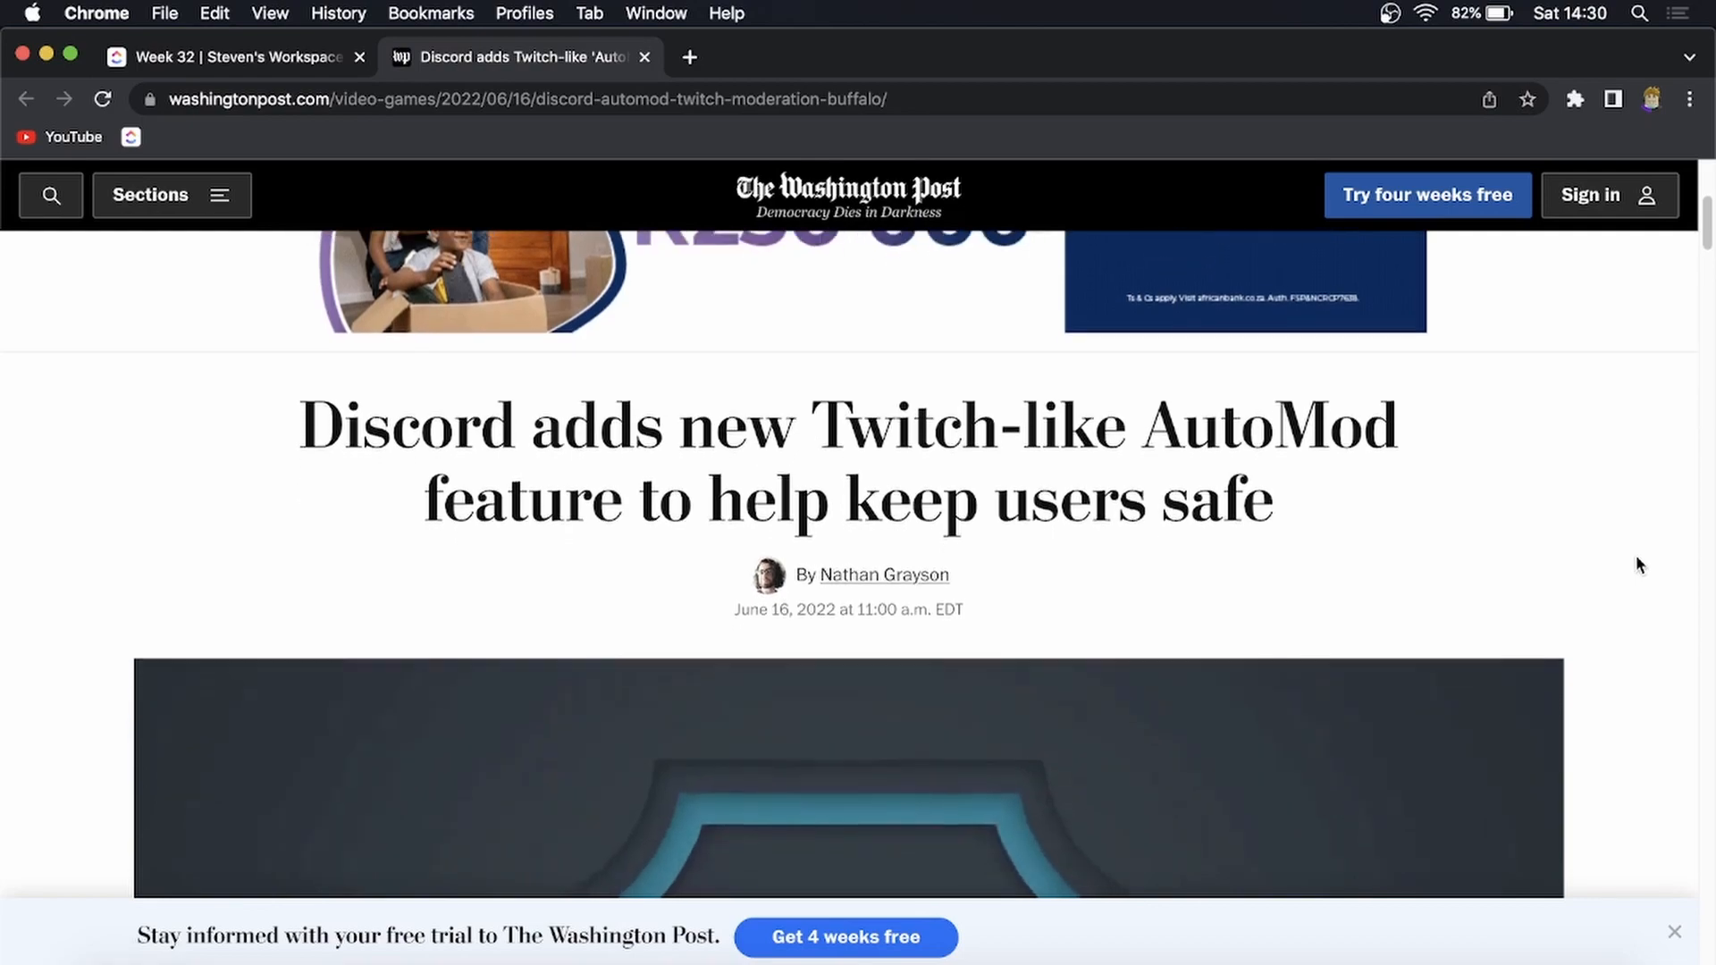
scroll(down, 3)
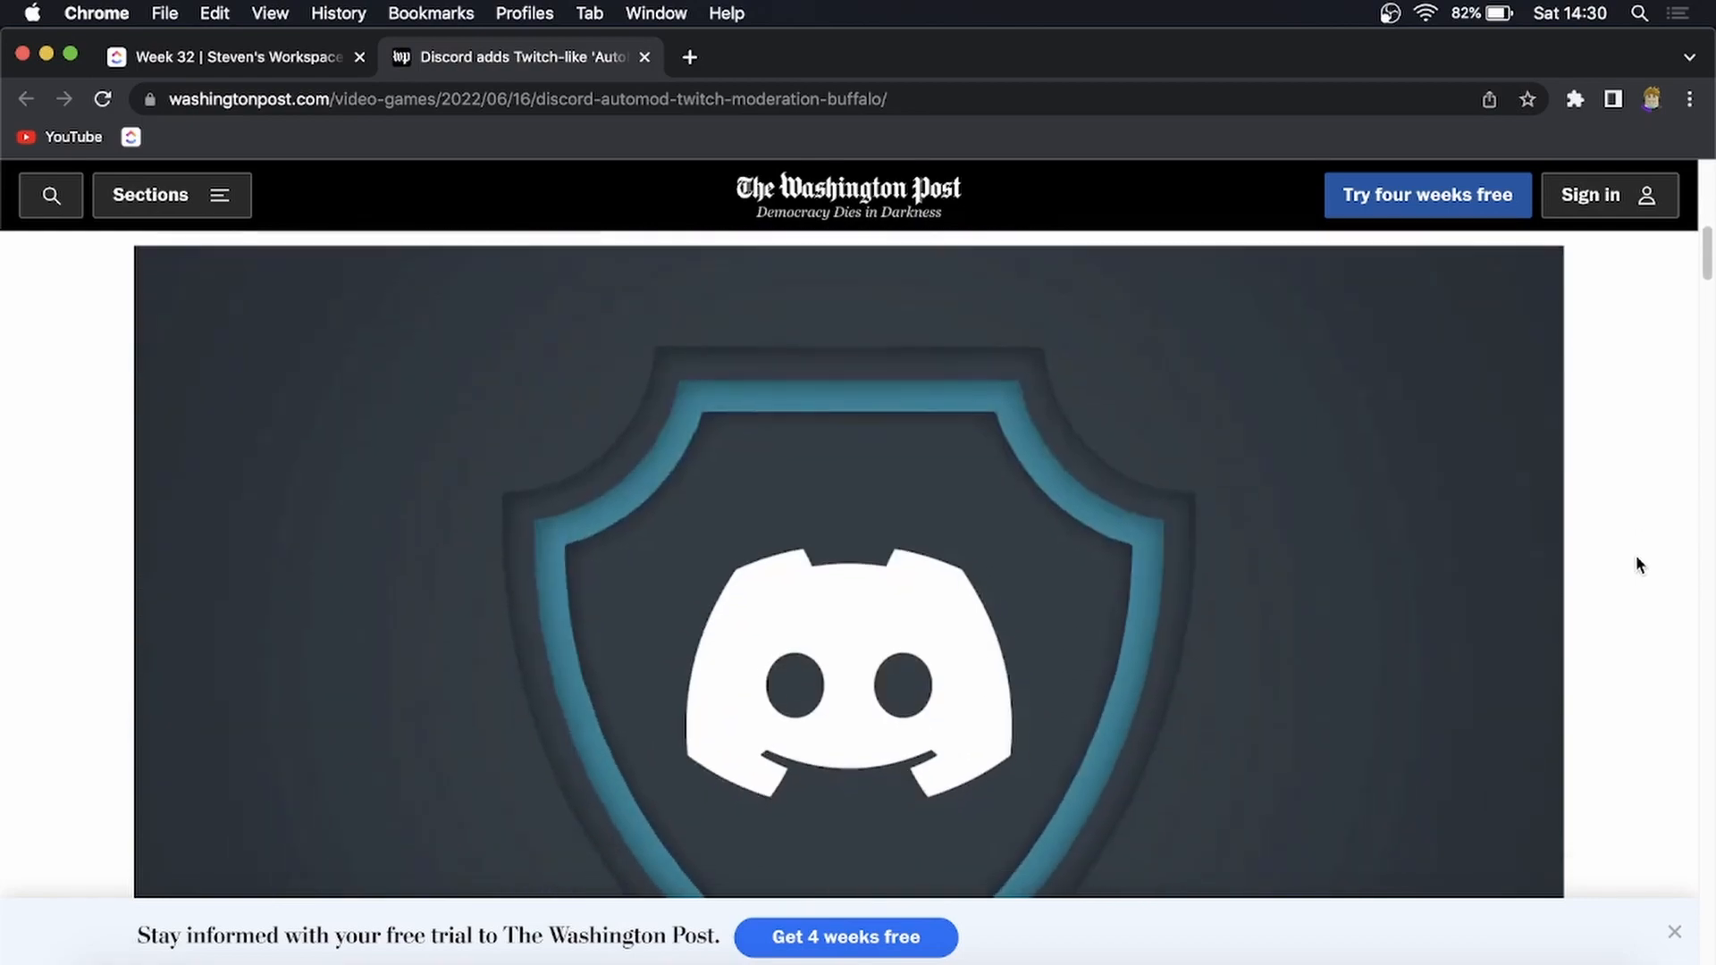
scroll(down, 3)
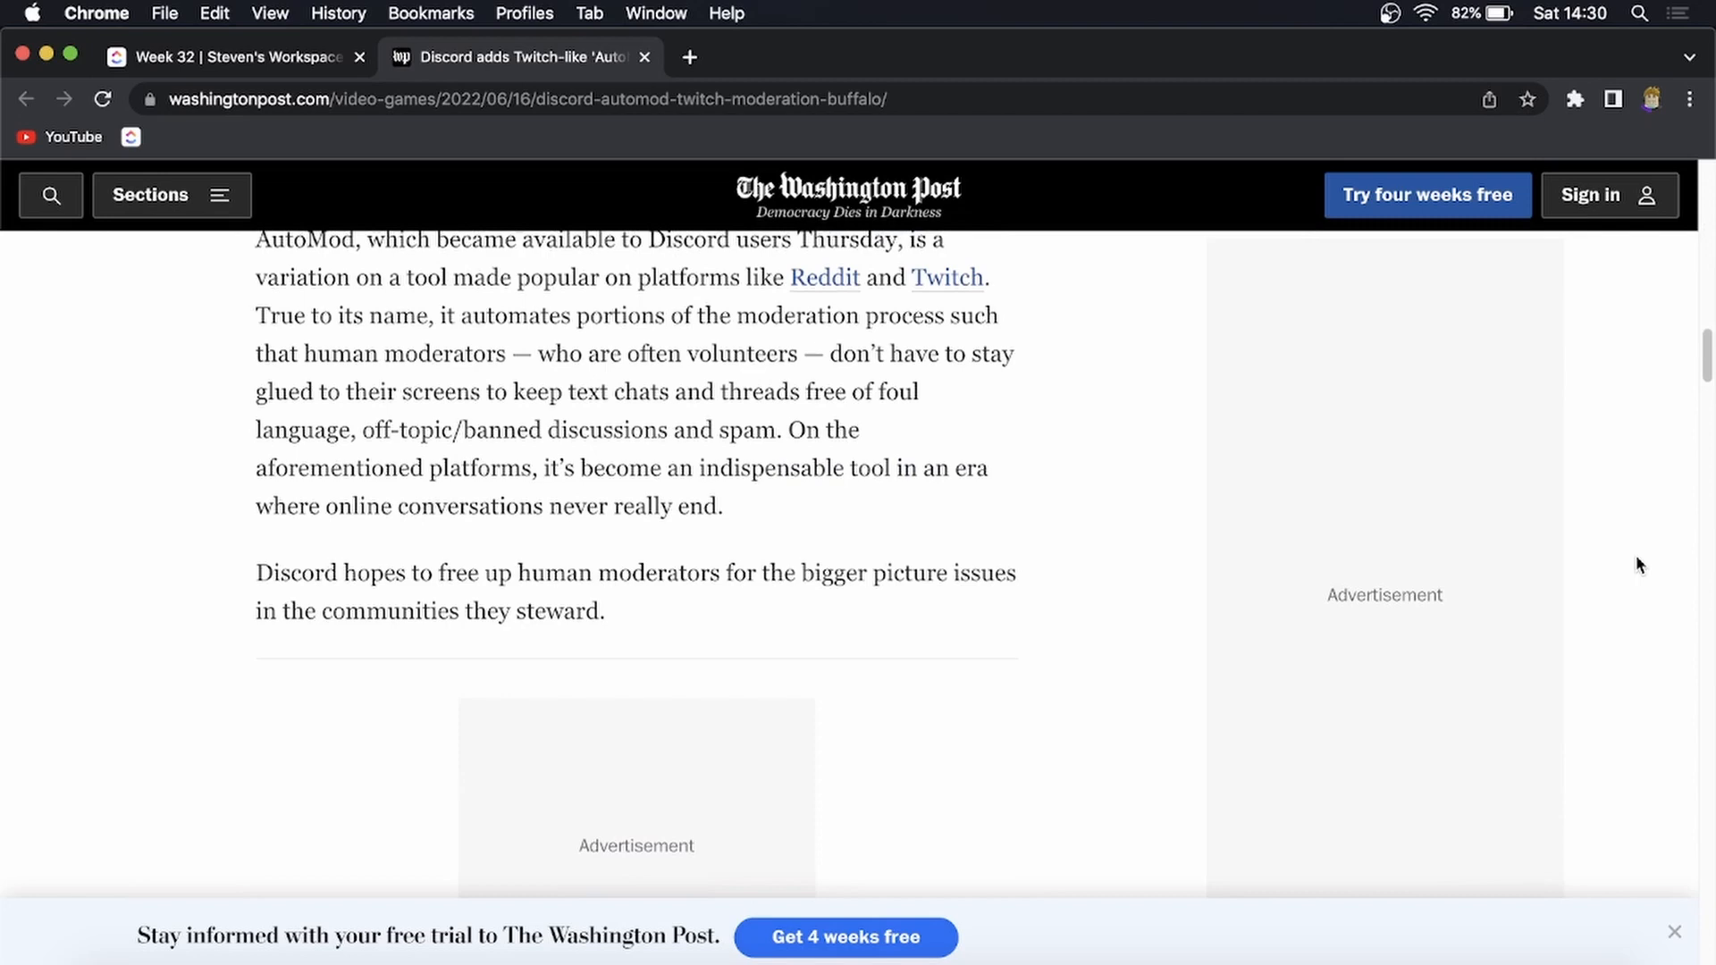
scroll(down, 3)
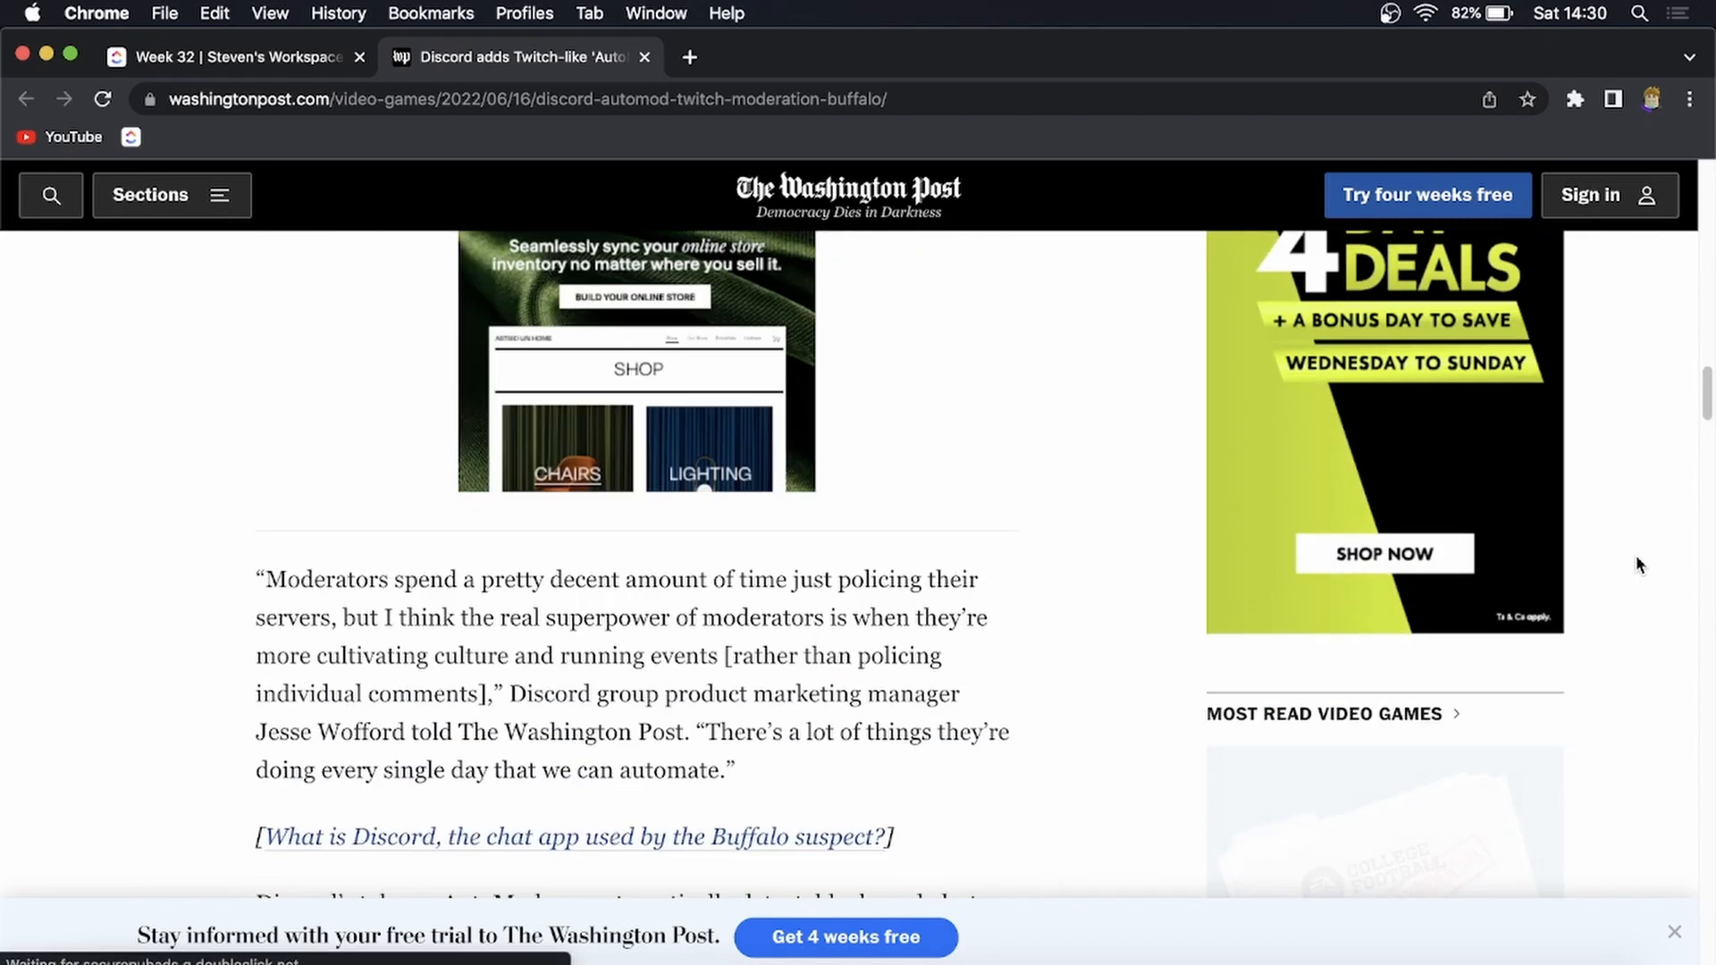
scroll(down, 3)
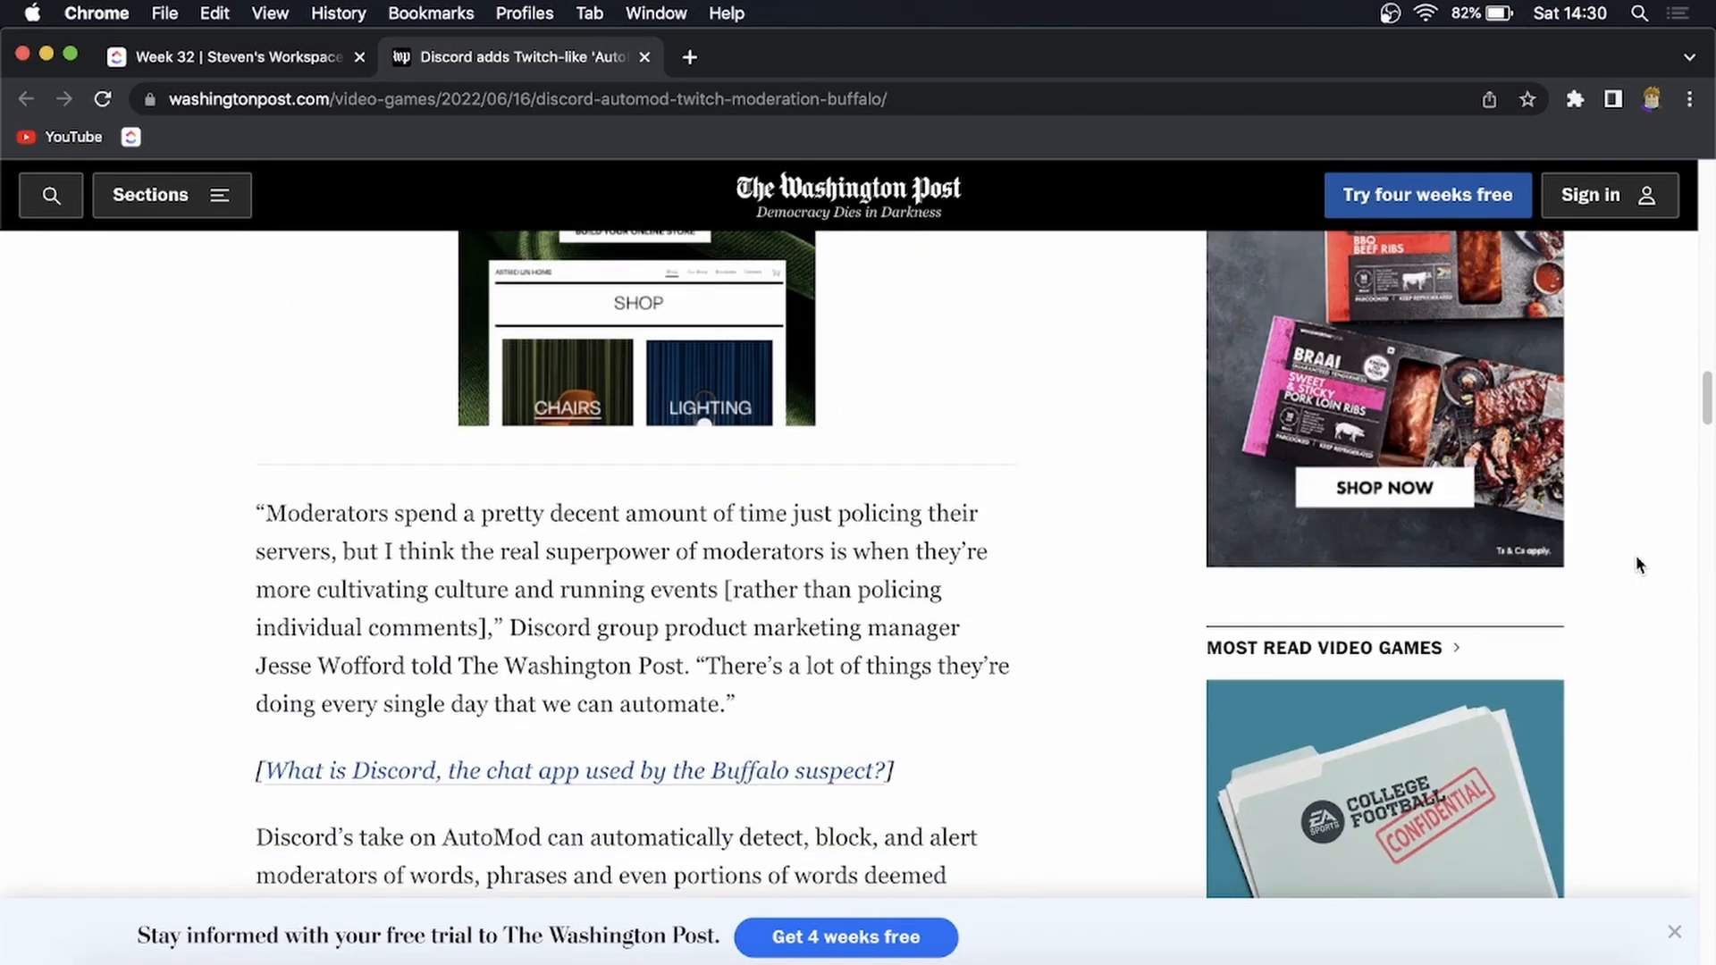
scroll(down, 3)
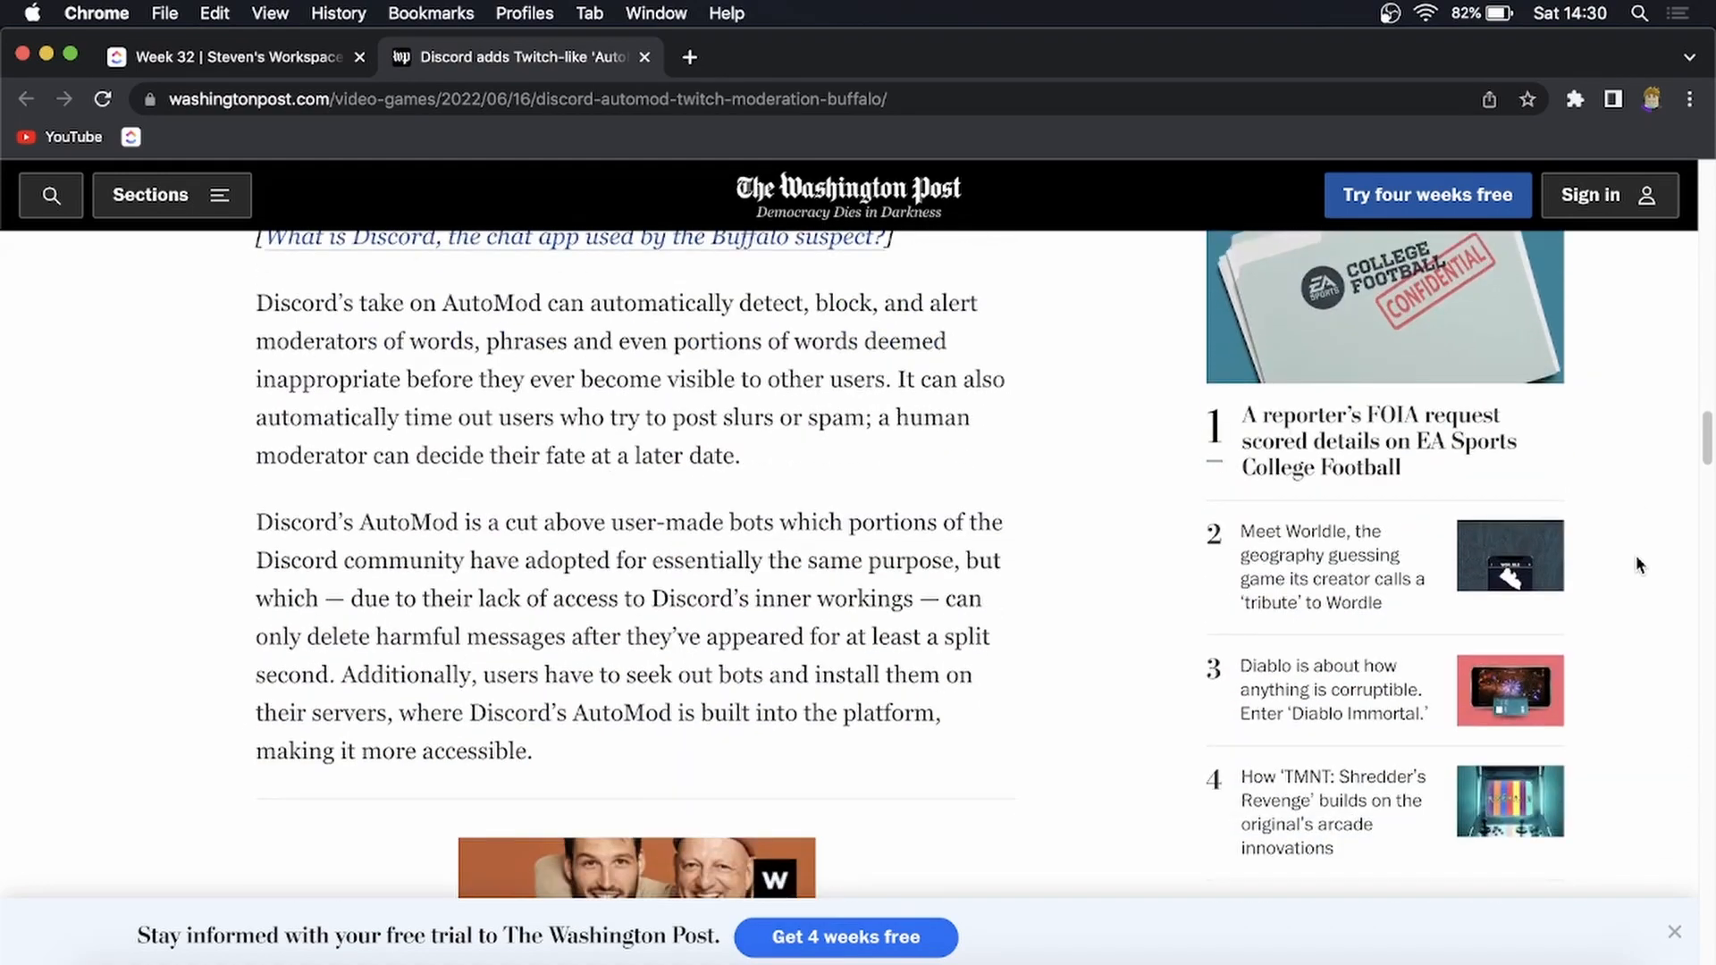
scroll(down, 3)
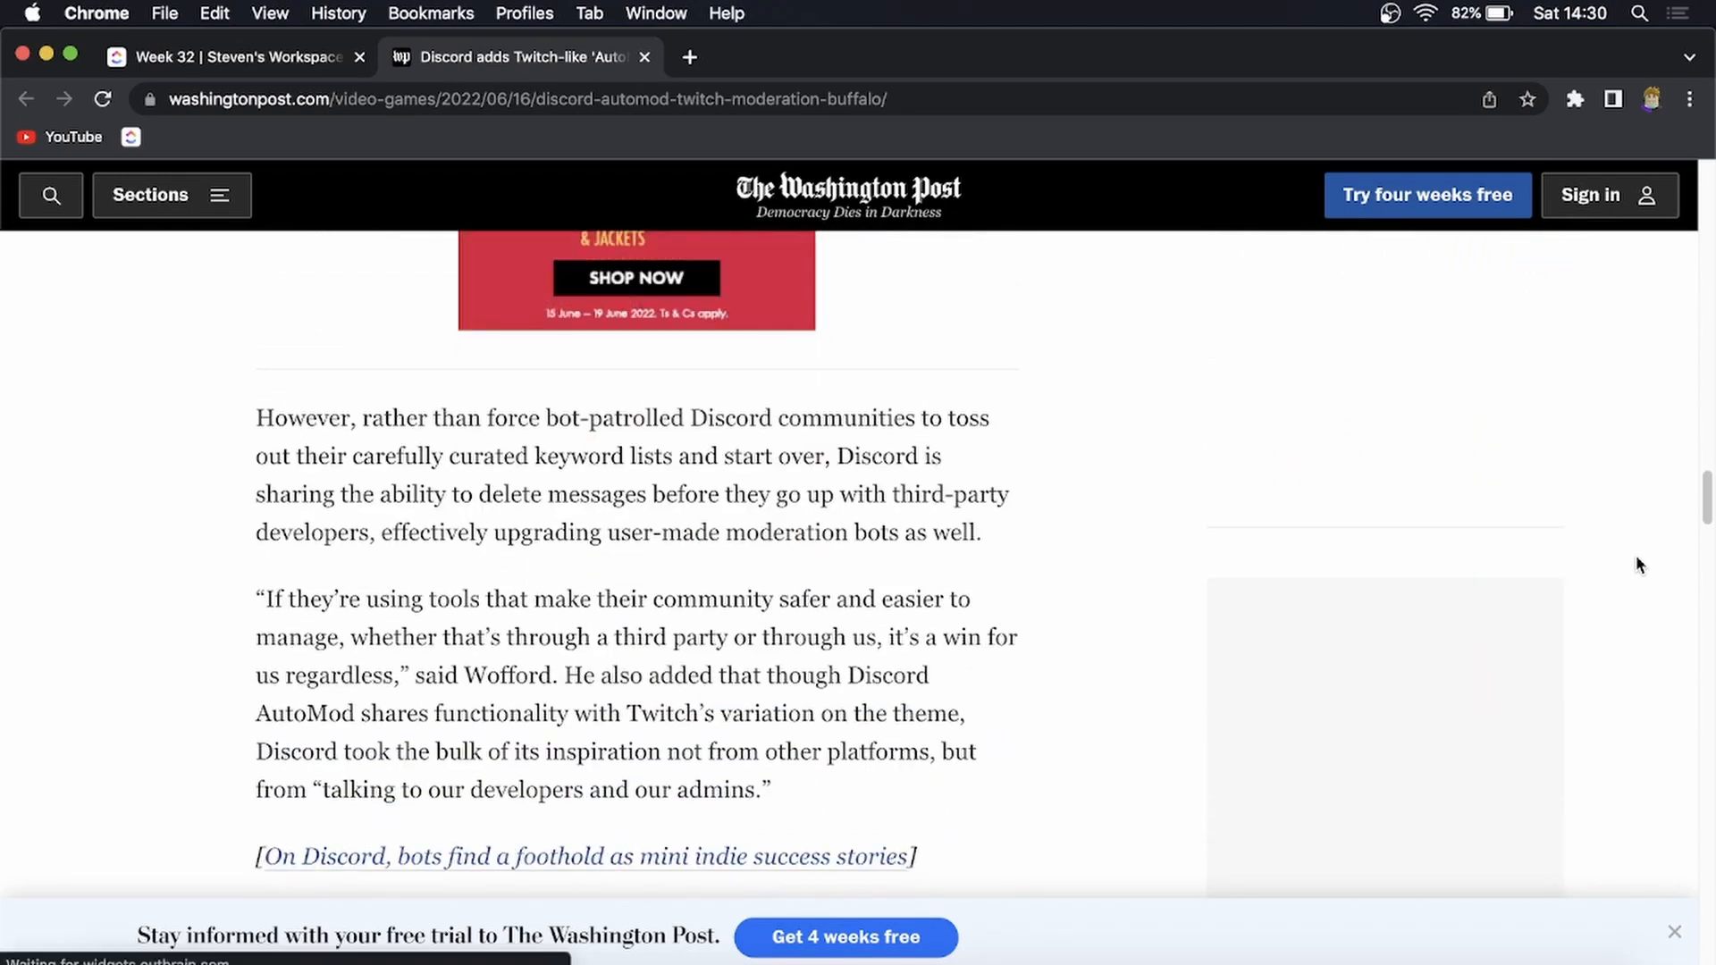
scroll(down, 3)
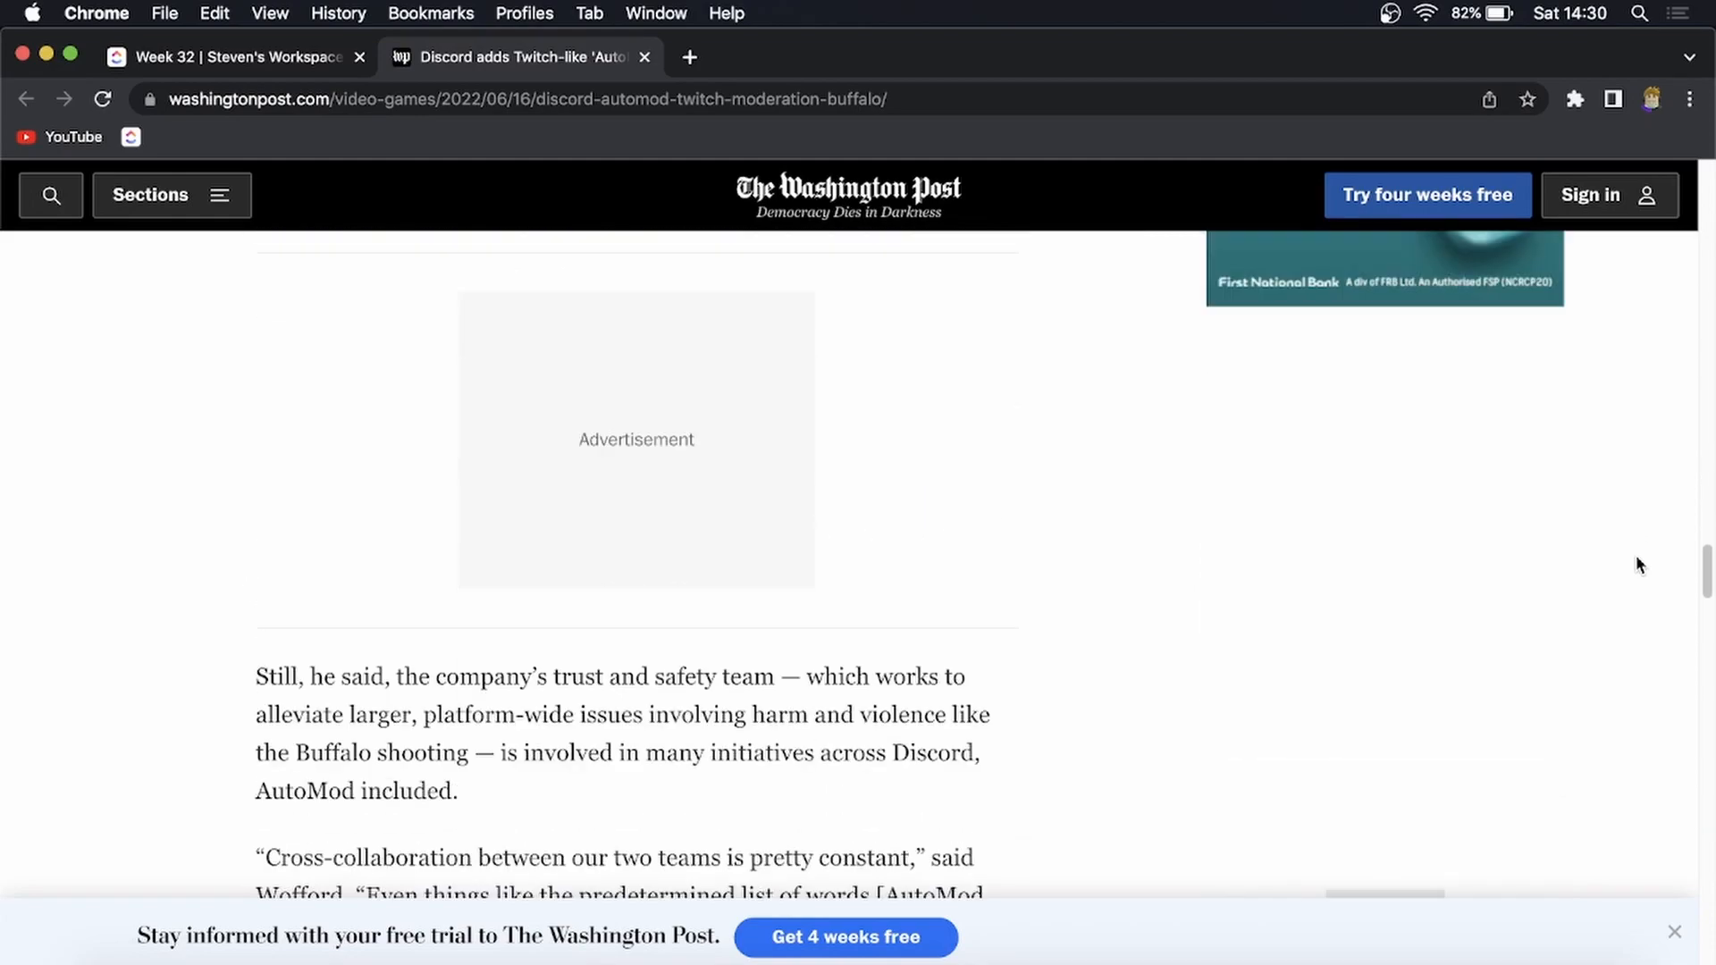
scroll(down, 3)
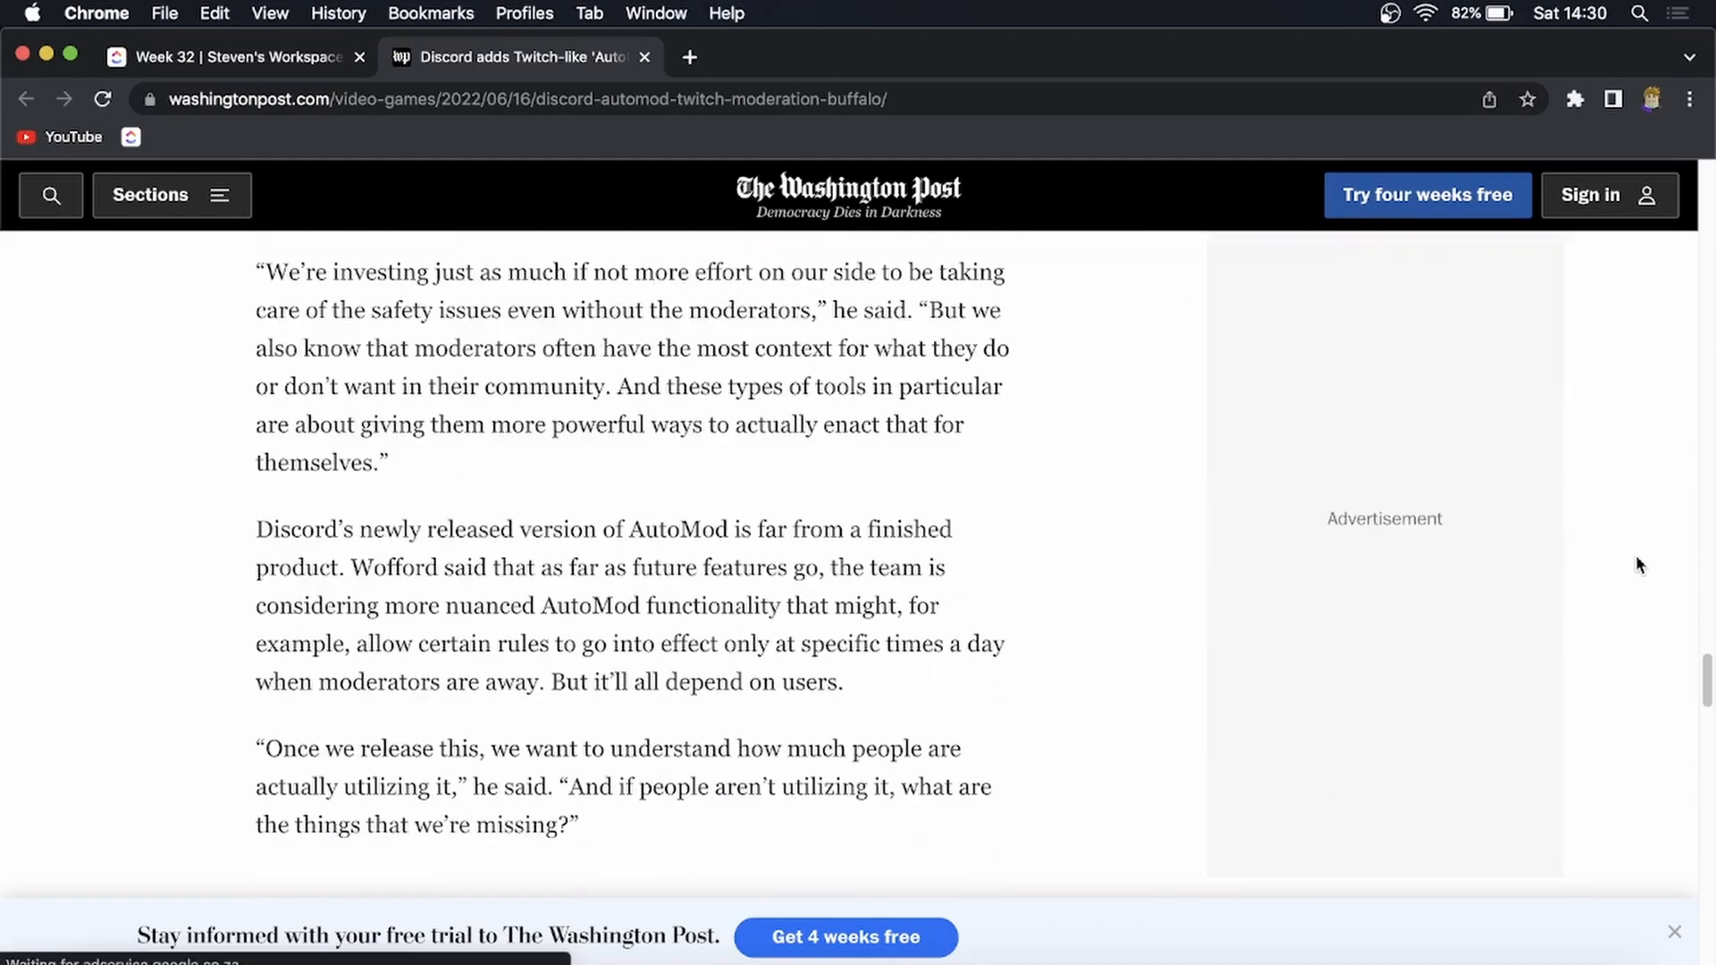
scroll(down, 3)
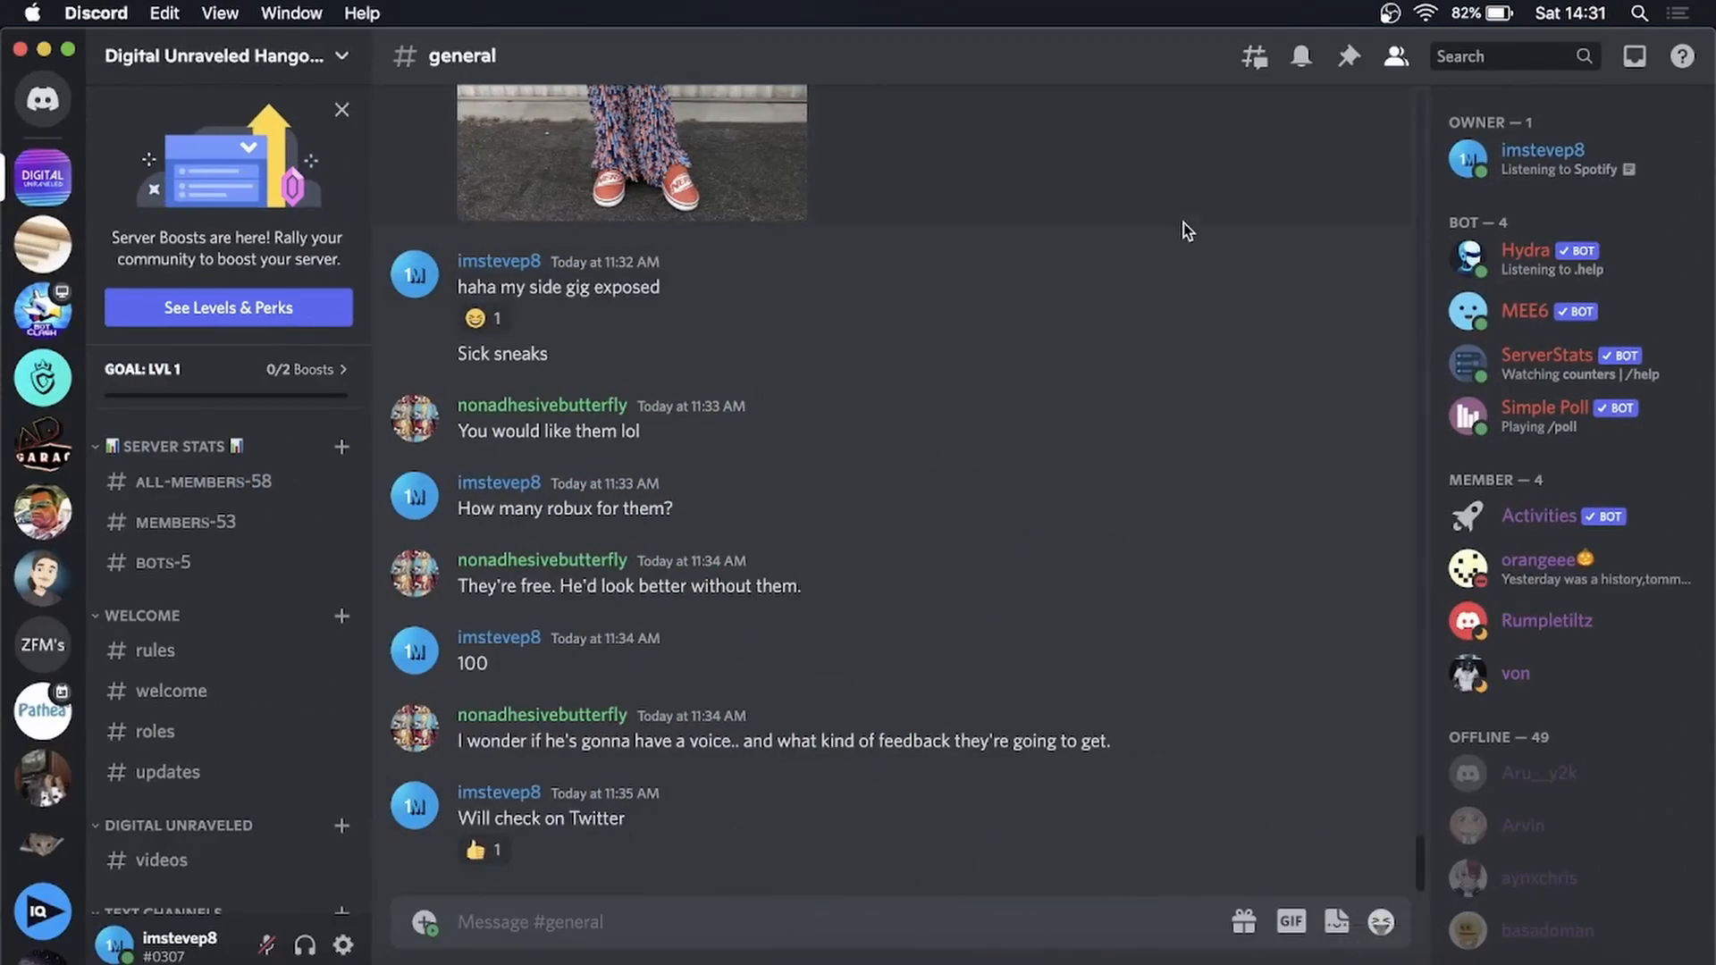
mouse_move(315, 73)
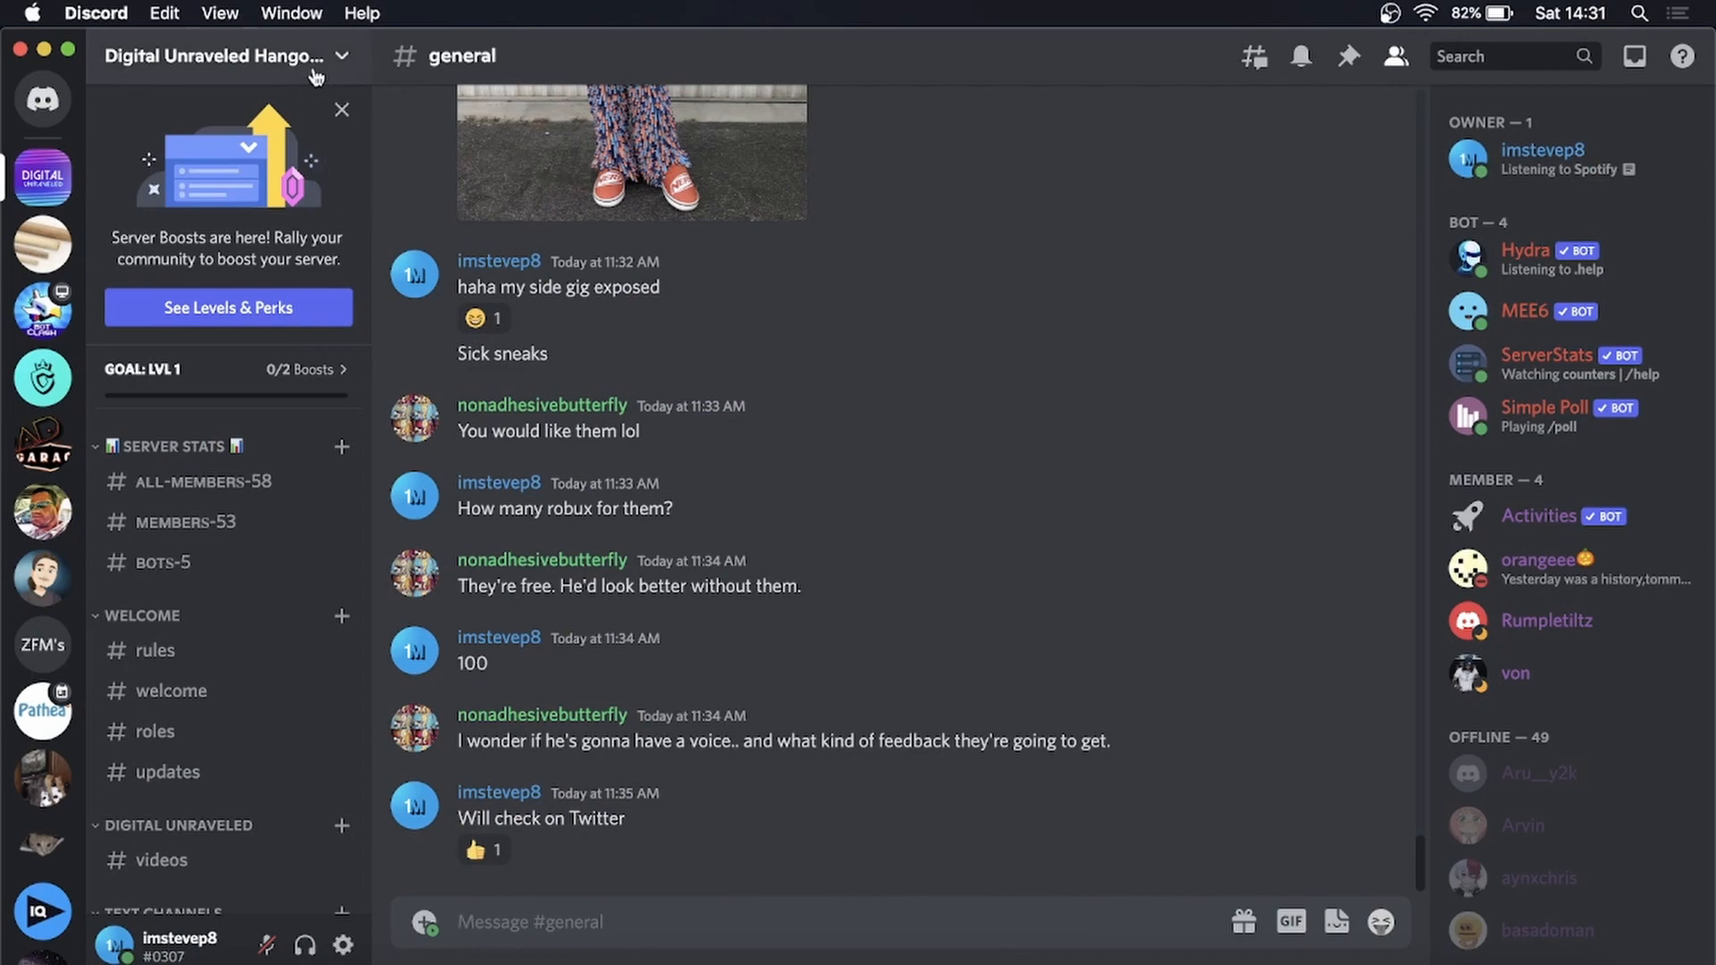
Open Server Settings for the Digital Unraveled Hangout server from the server name menu.
click(223, 55)
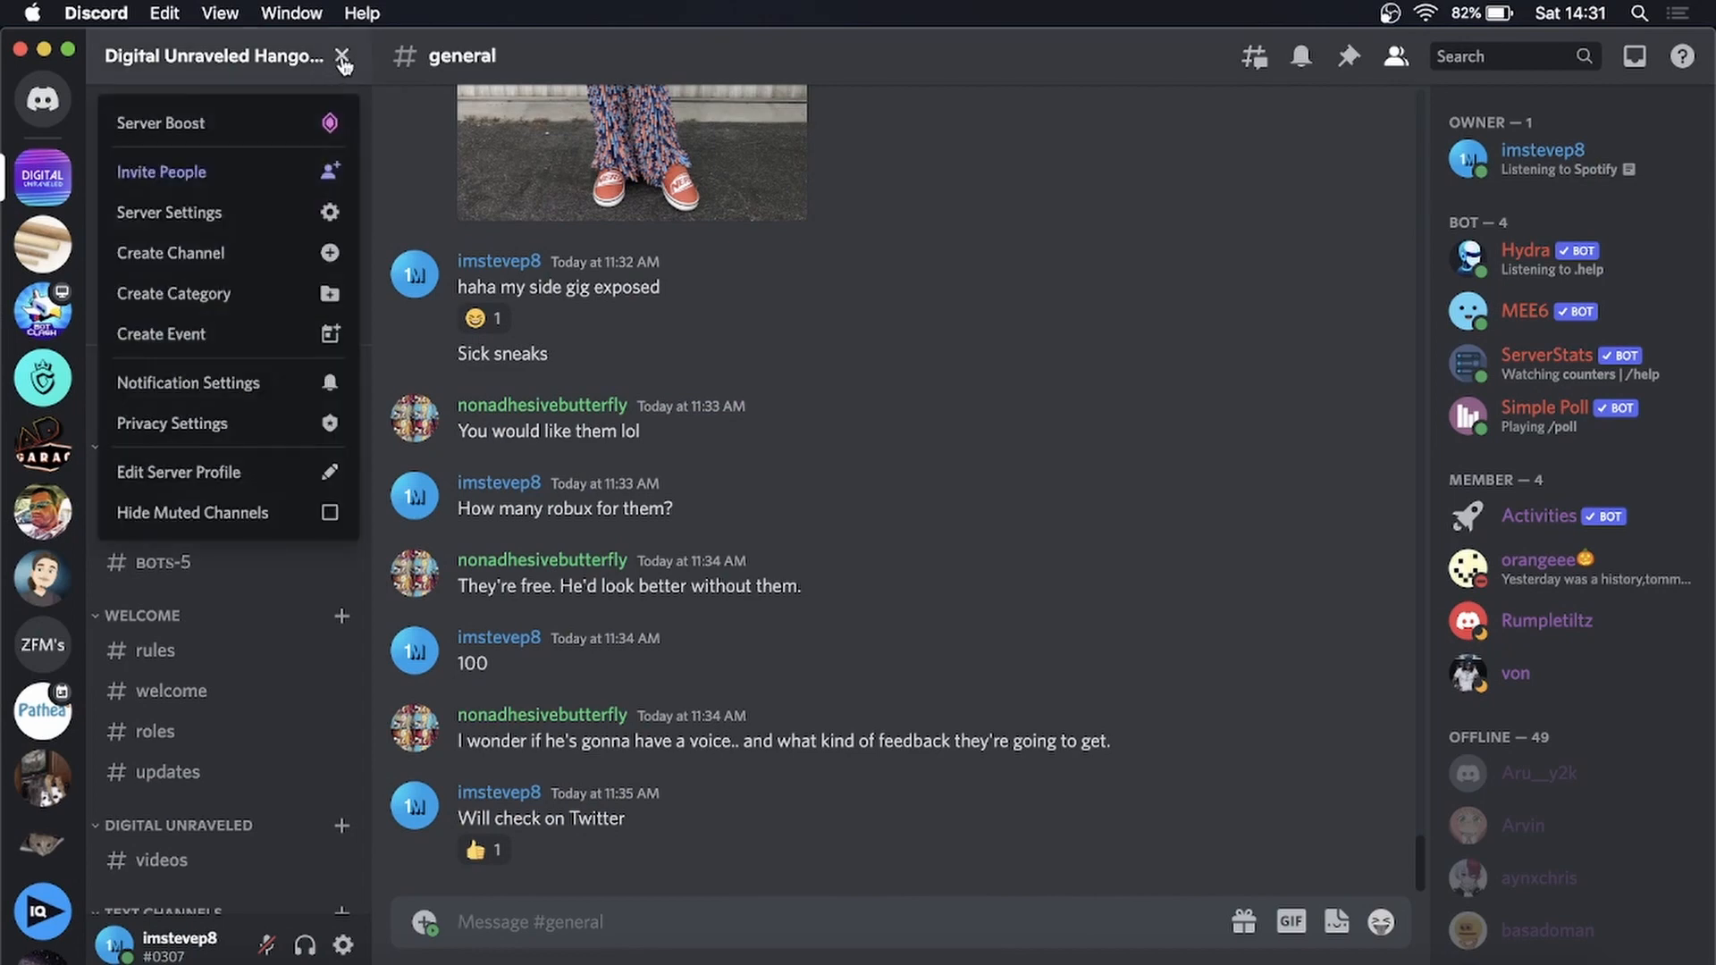
click(168, 212)
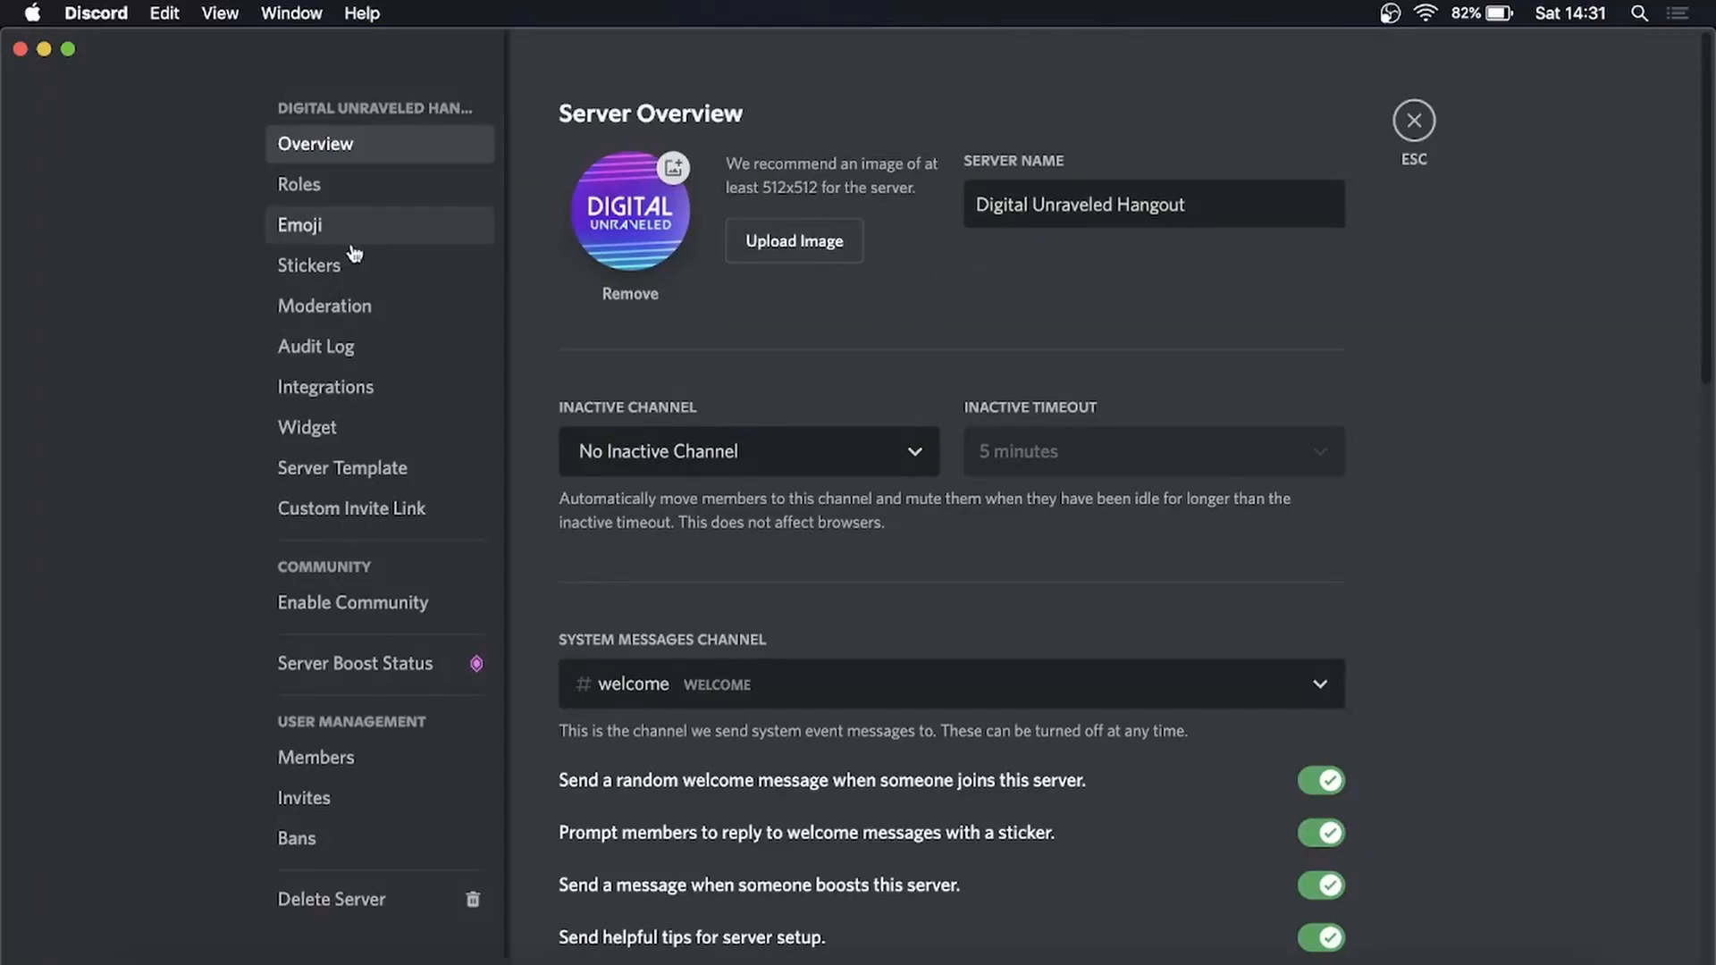
mouse_move(329, 314)
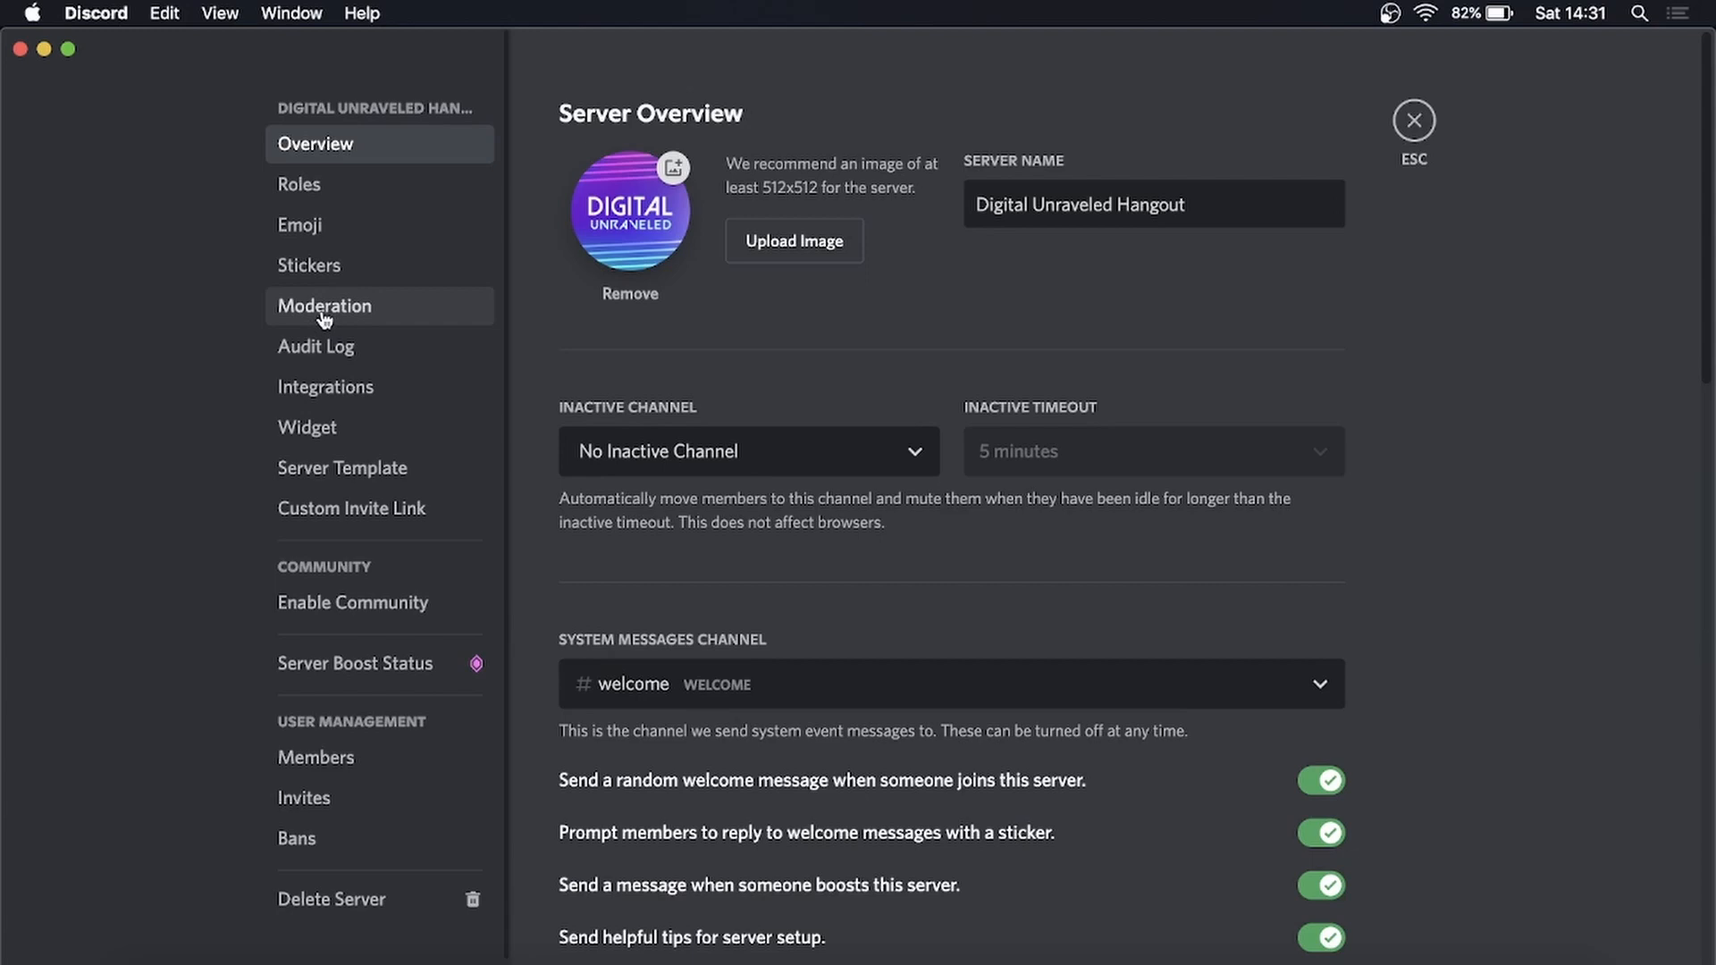
Show the Moderation settings page with verification level and explicit media filter options.
click(324, 306)
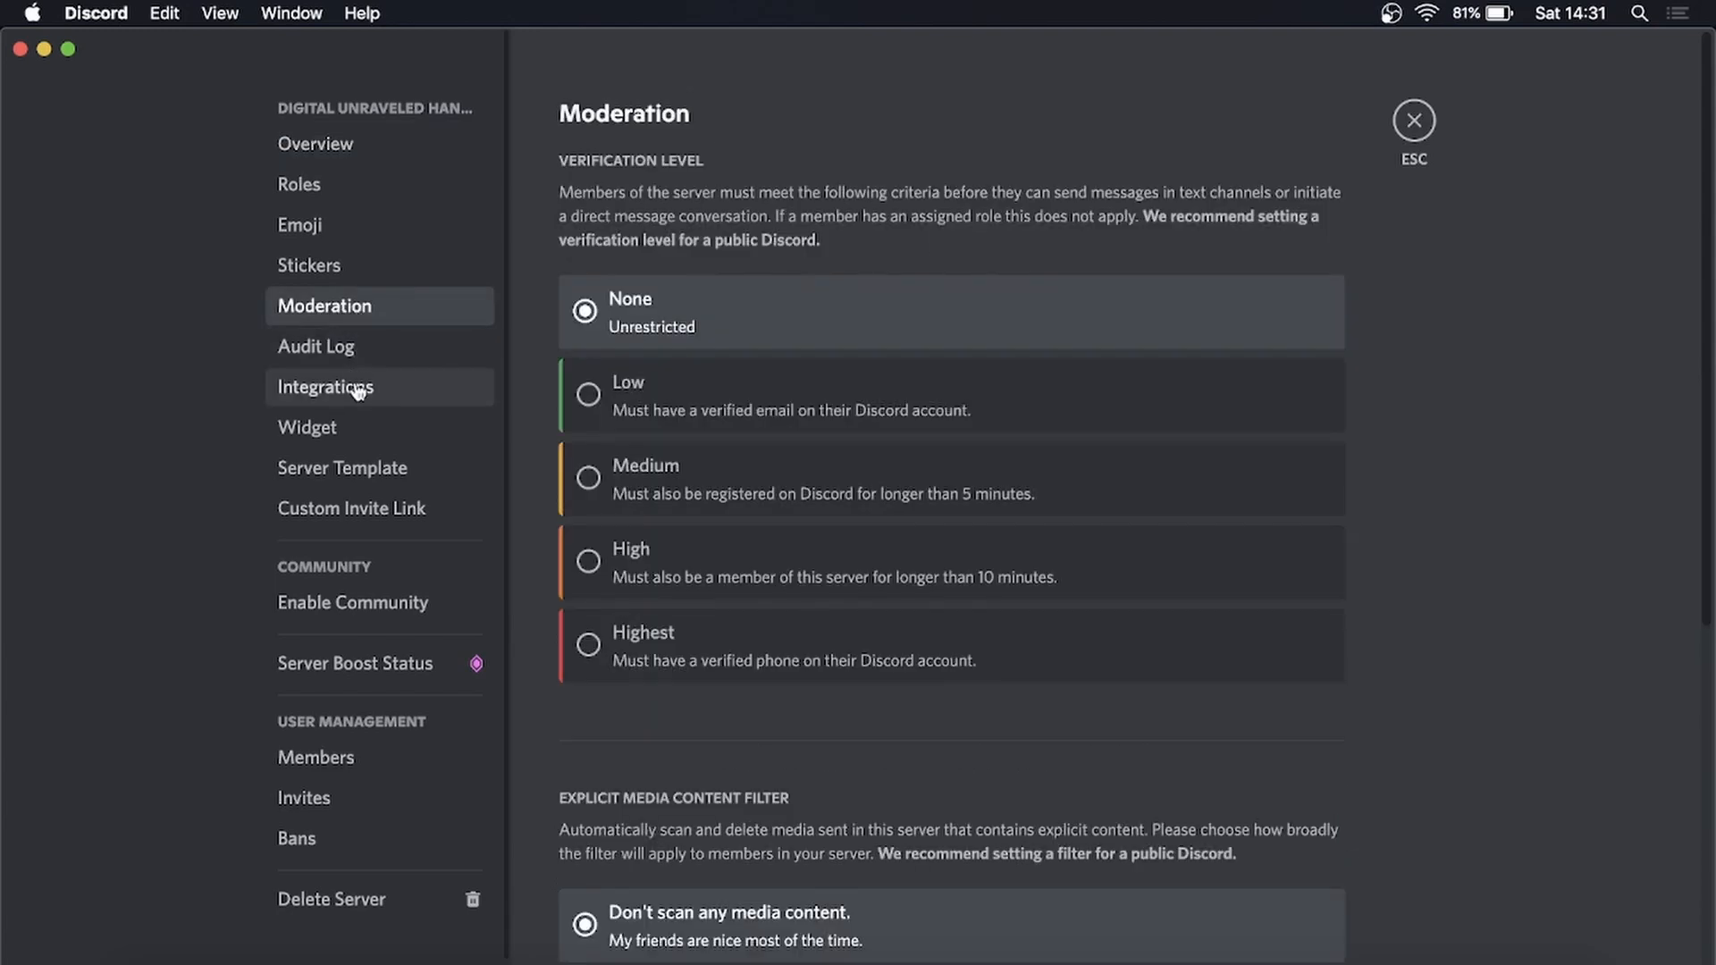
mouse_move(353, 291)
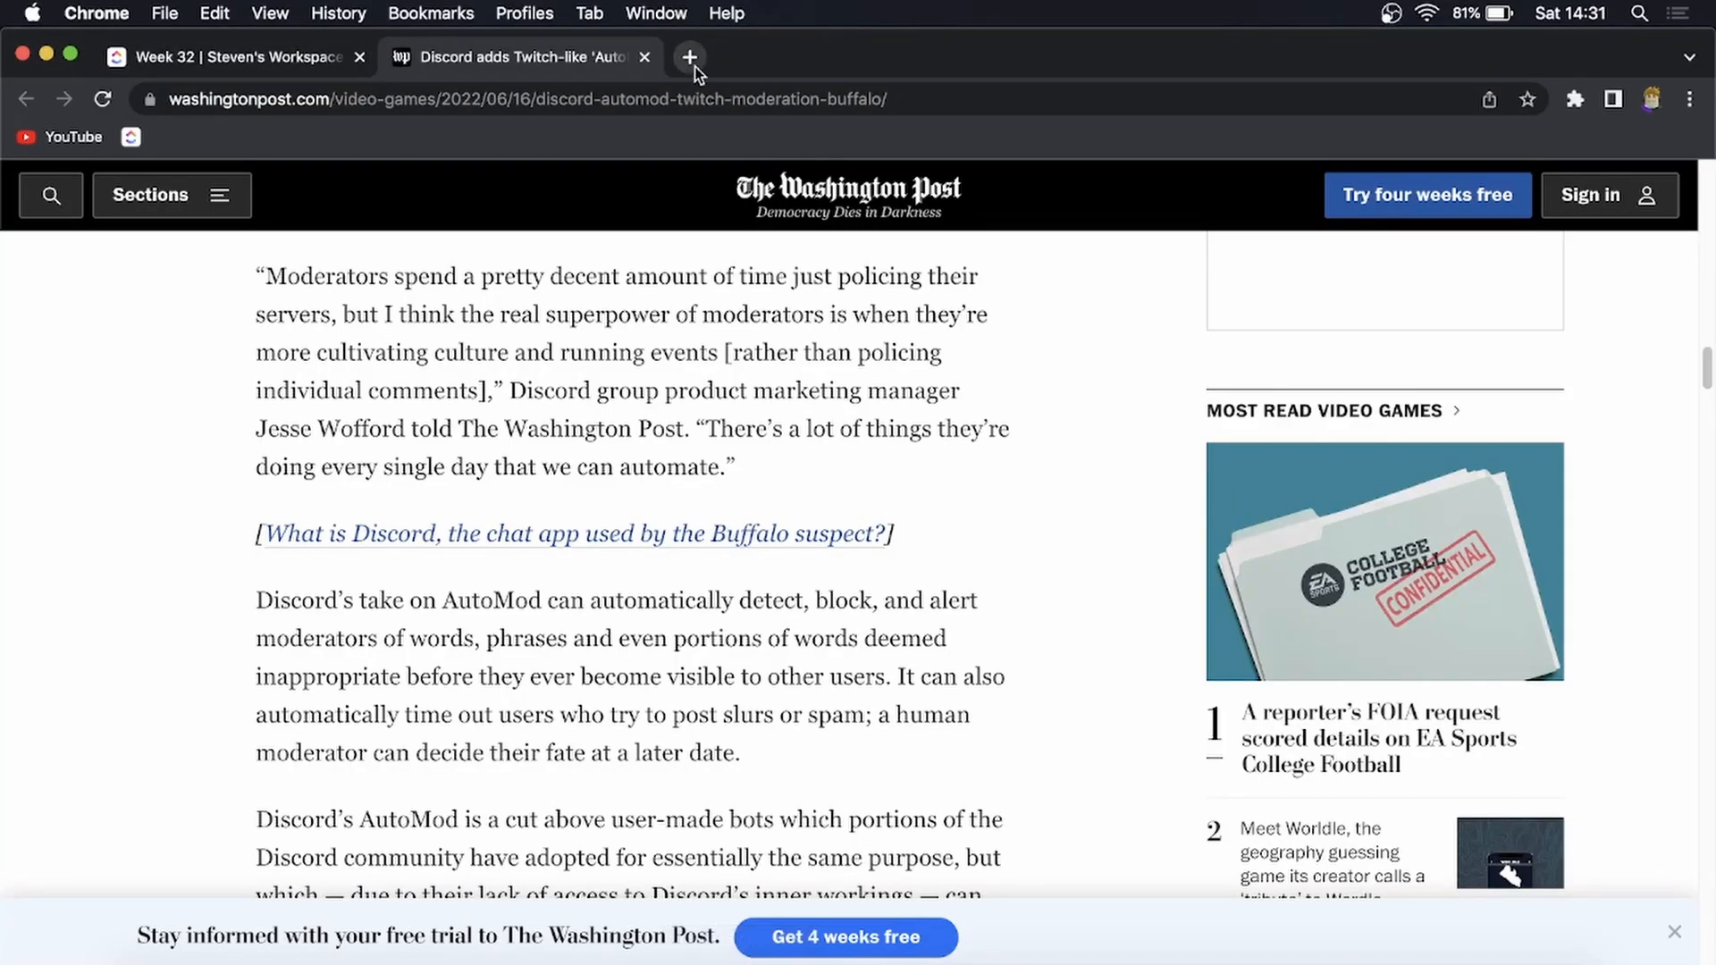
Search Google for 'discord automod' and open the AutoMod FAQ result from Discord Support.
text(discor)
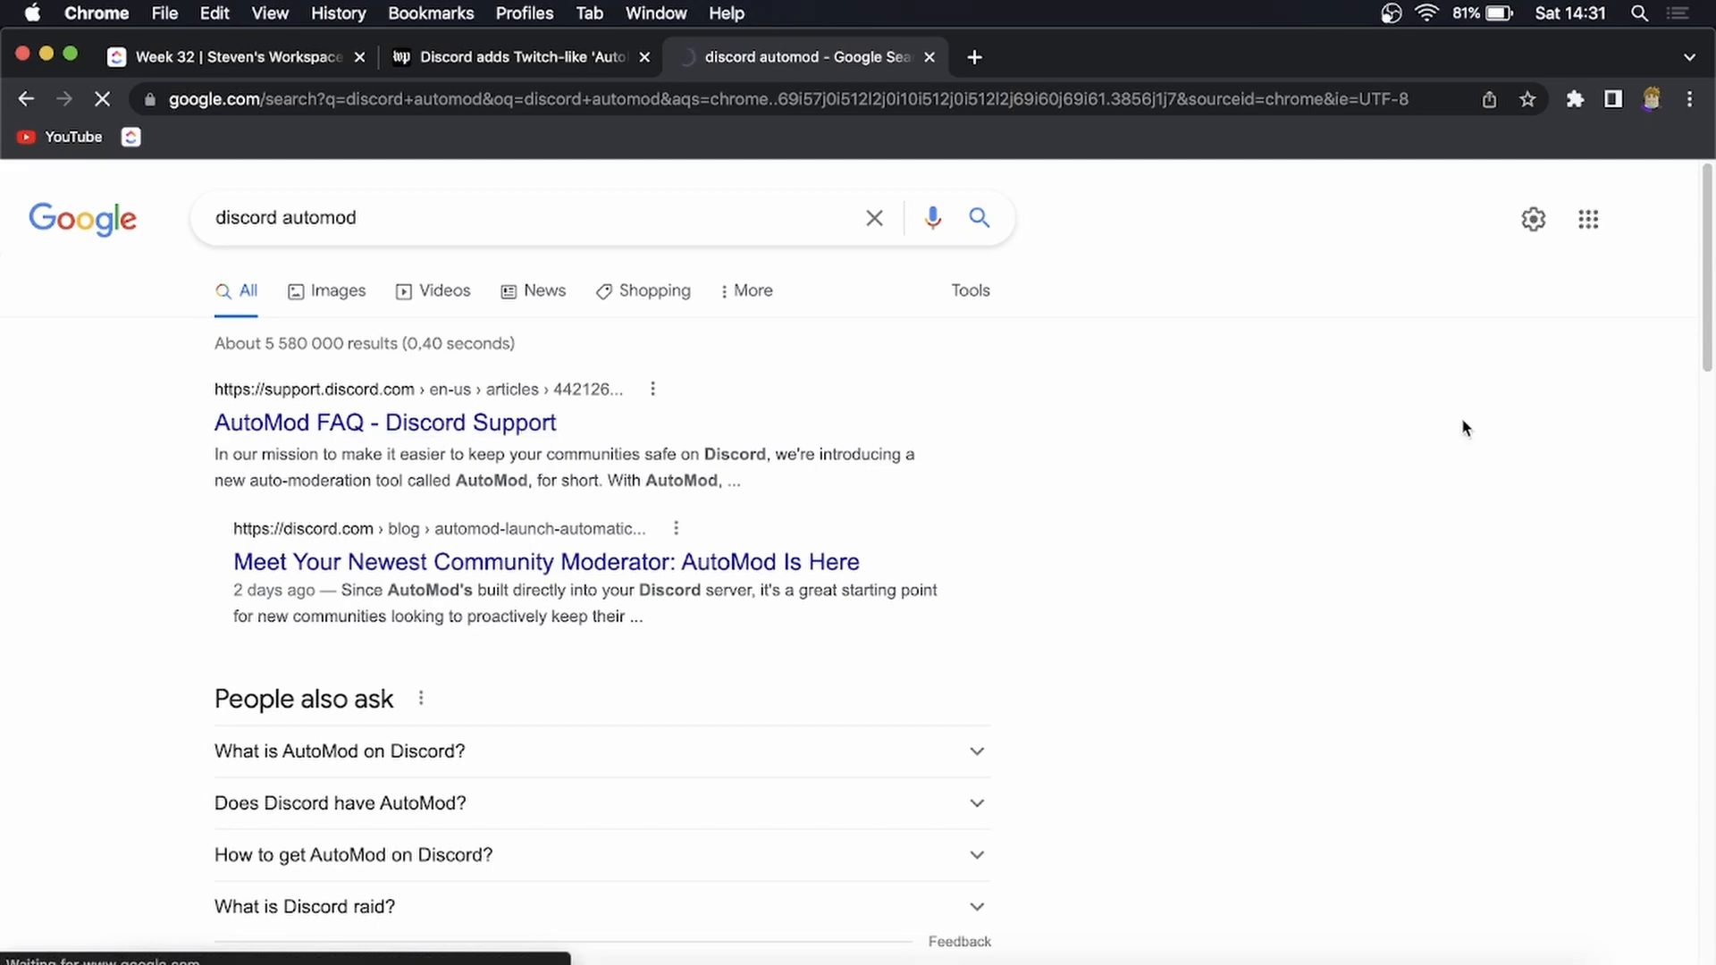
click(383, 422)
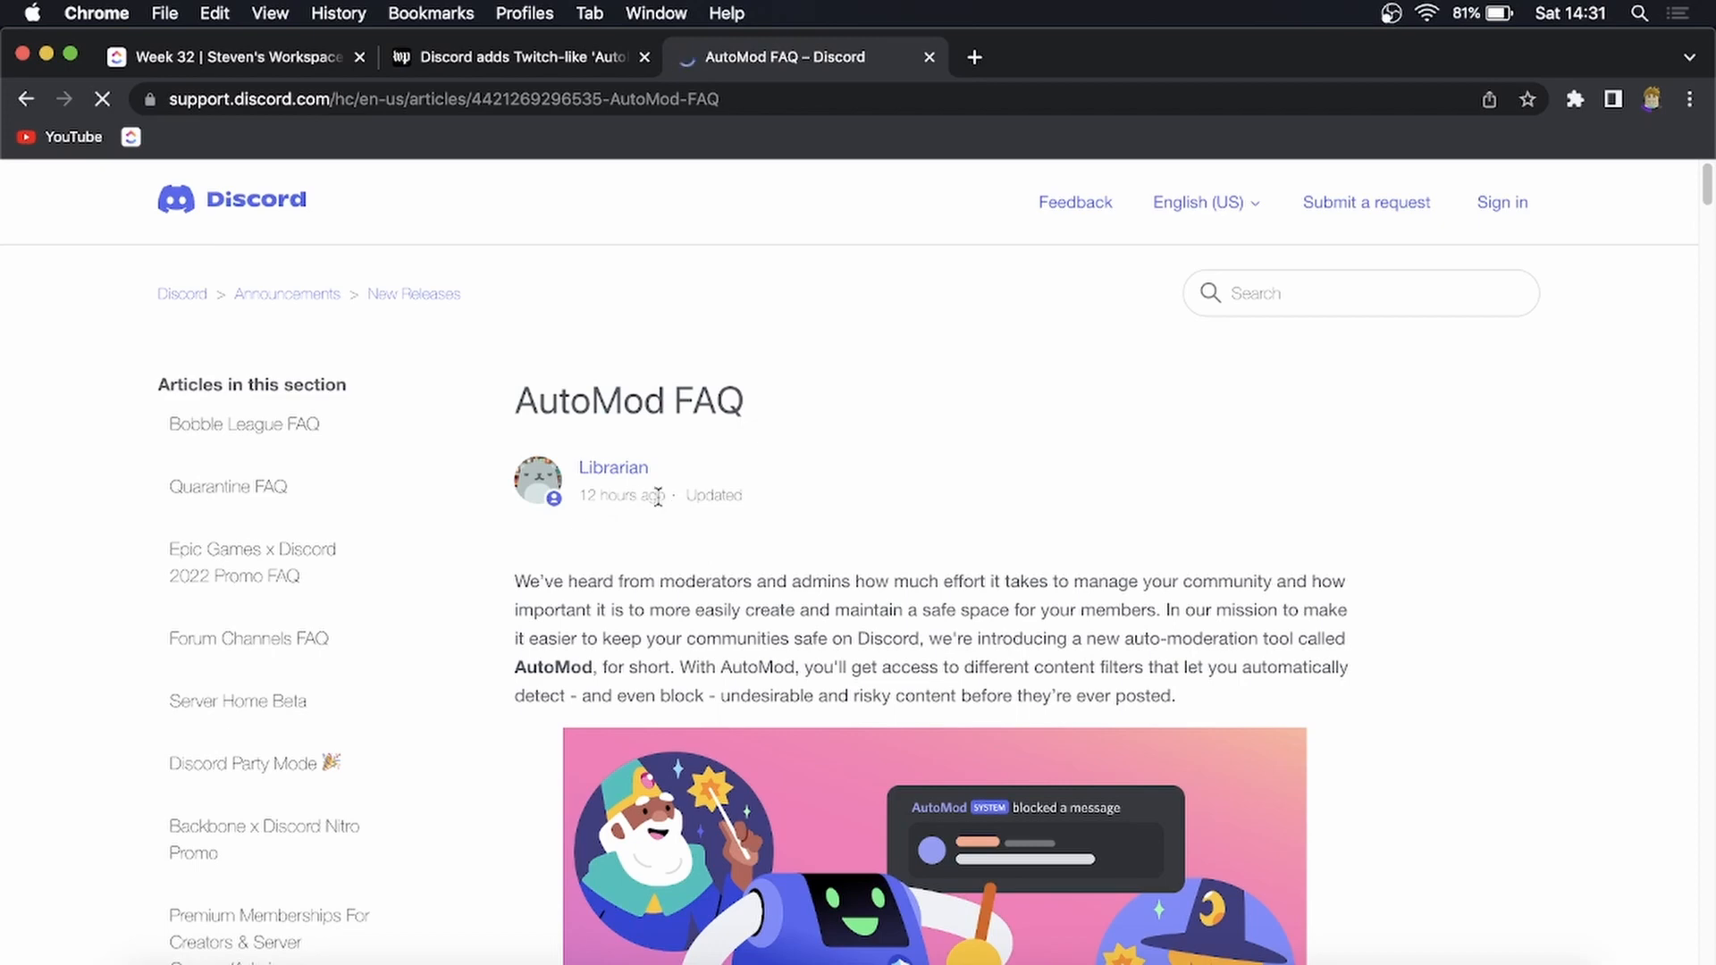
Jump to the 'How to Set Up Keyword Filters for AutoMod' section of the FAQ.
scroll(down, 3)
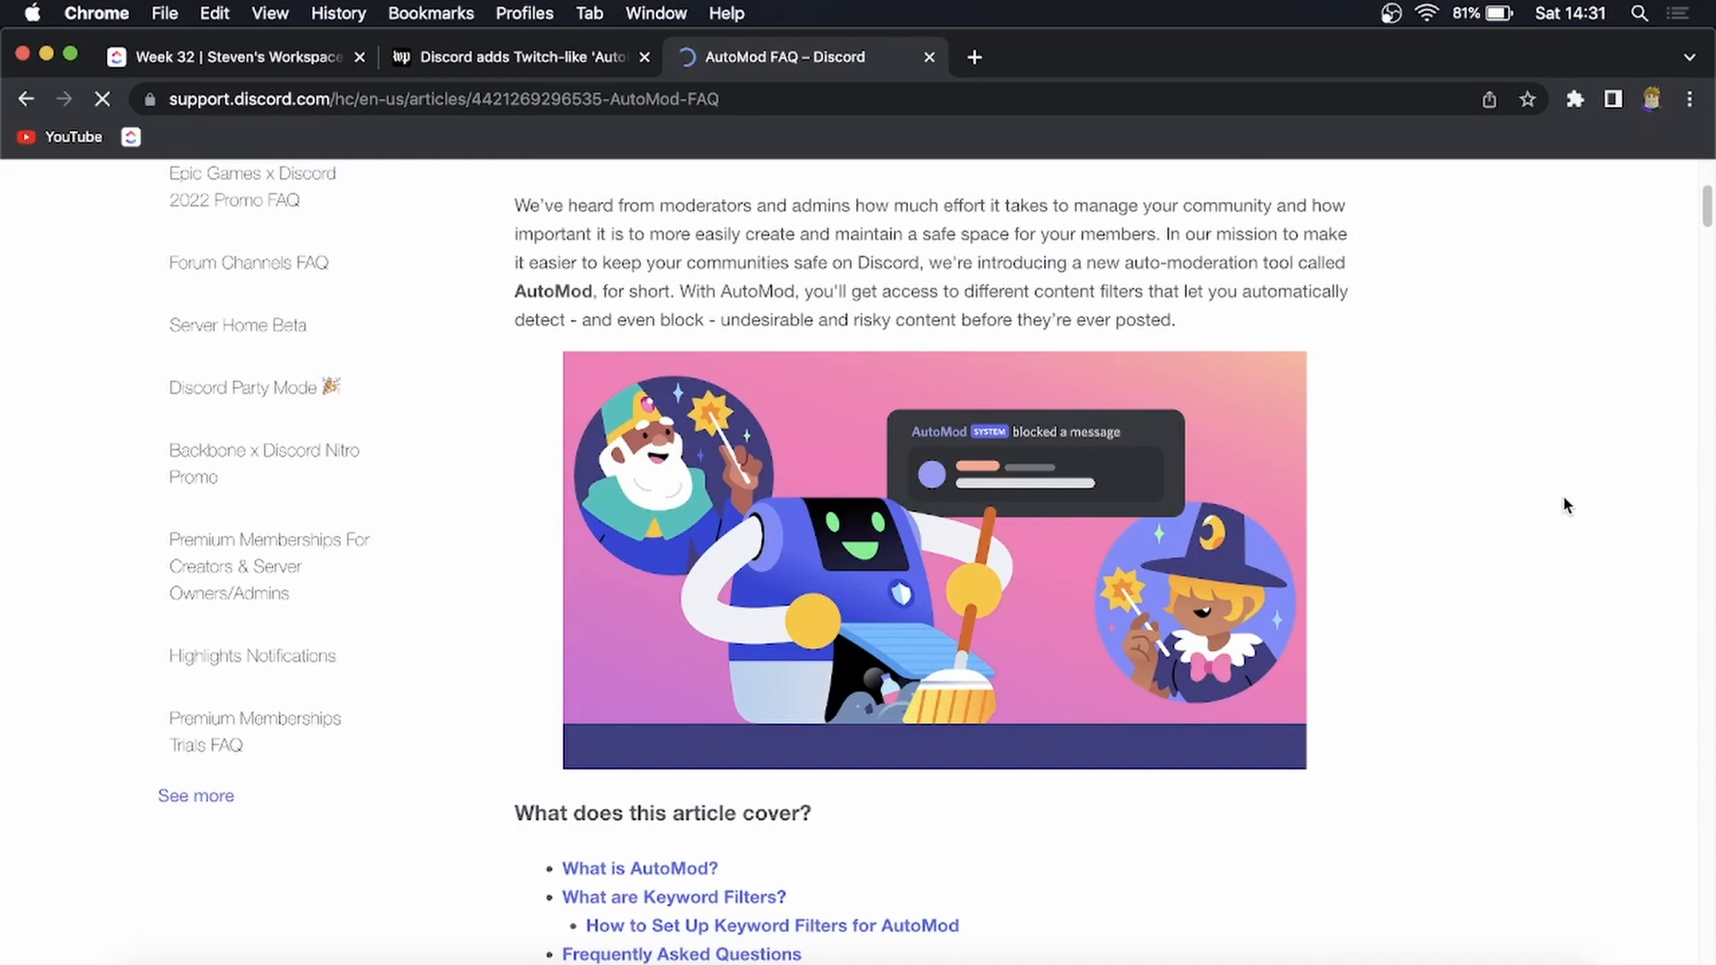
scroll(down, 3)
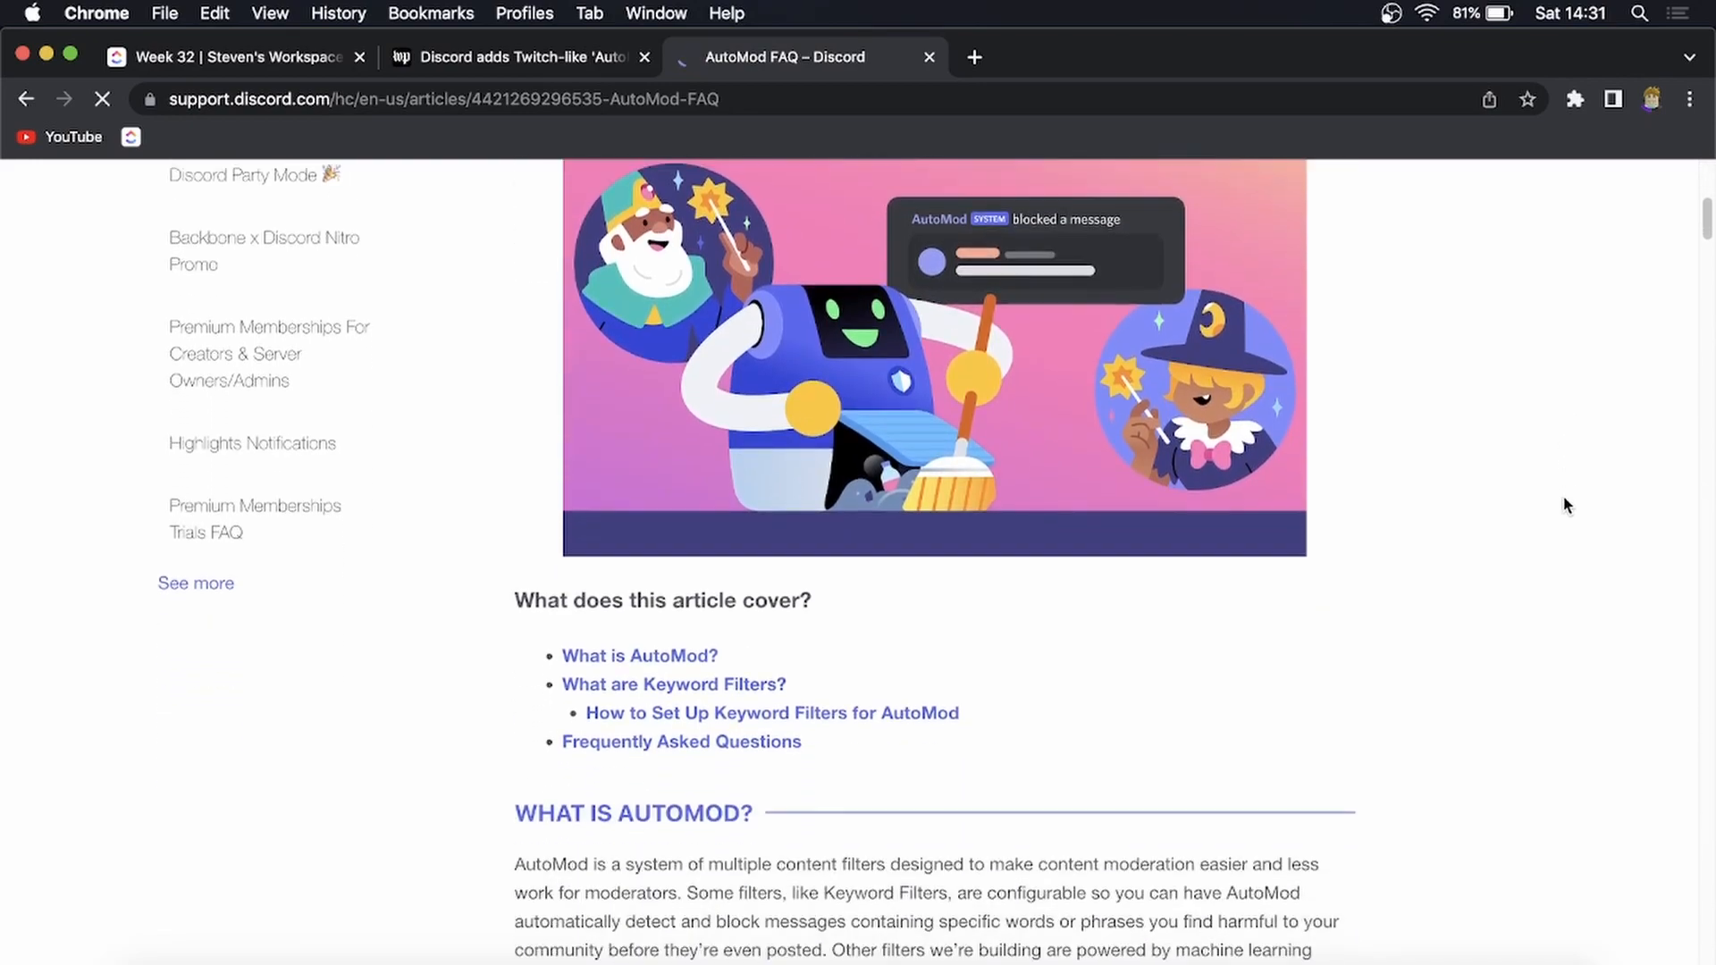
scroll(up, 3)
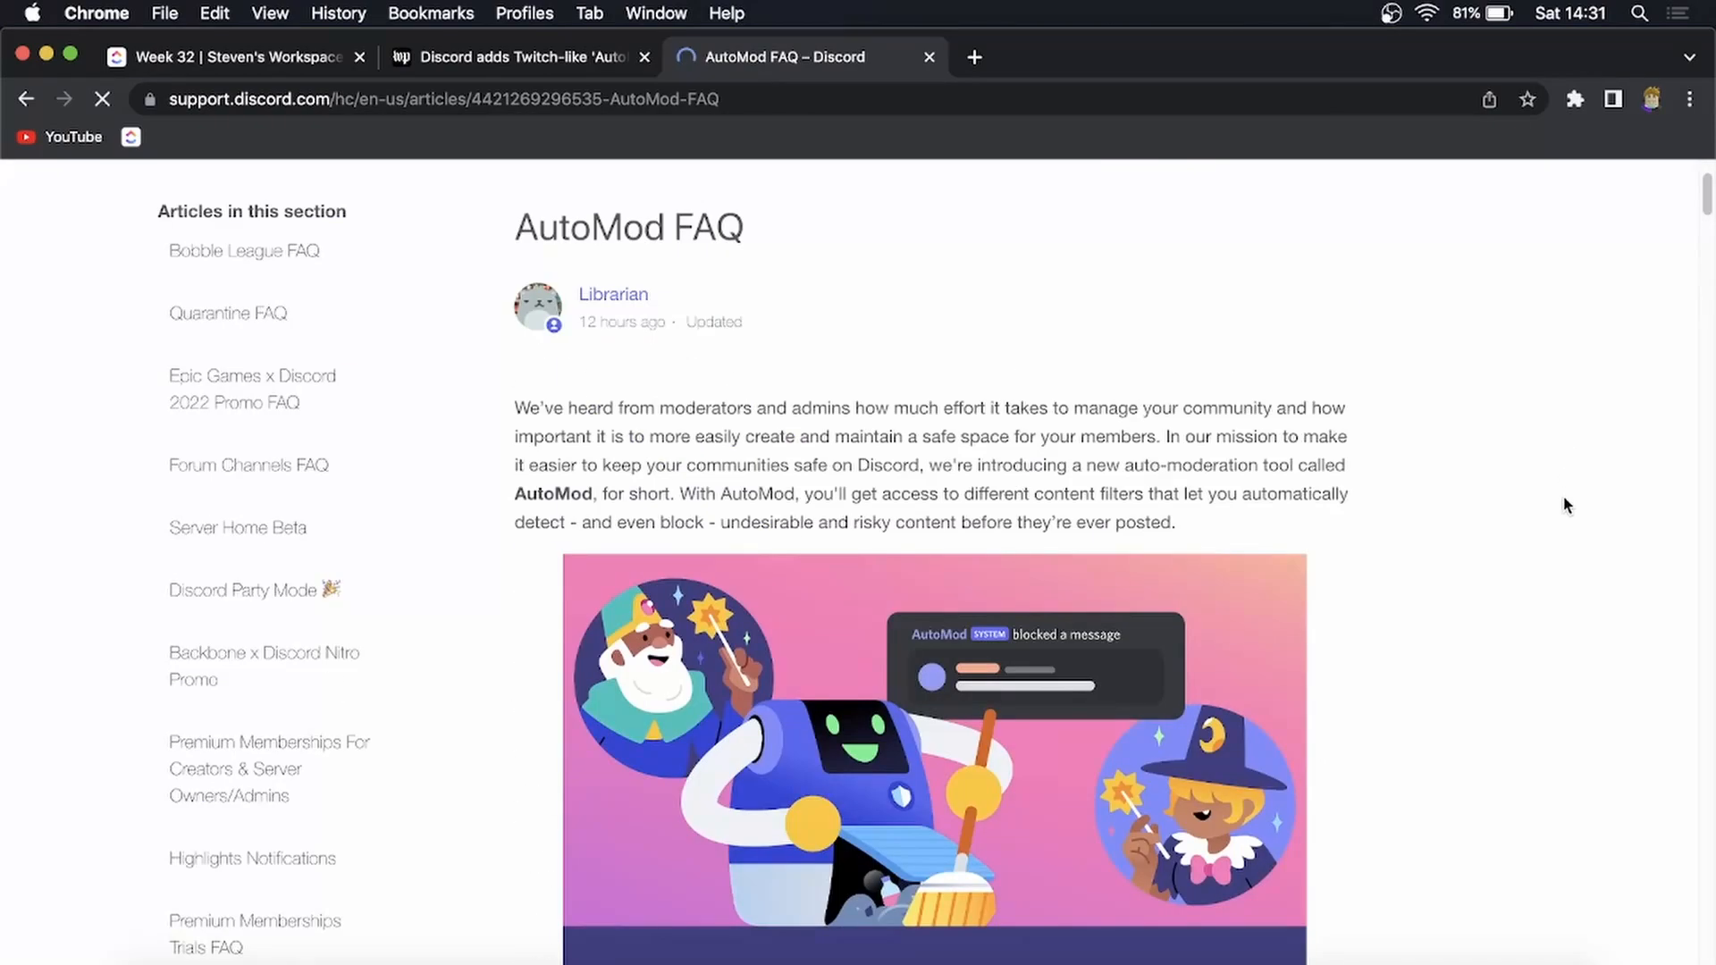
scroll(down, 3)
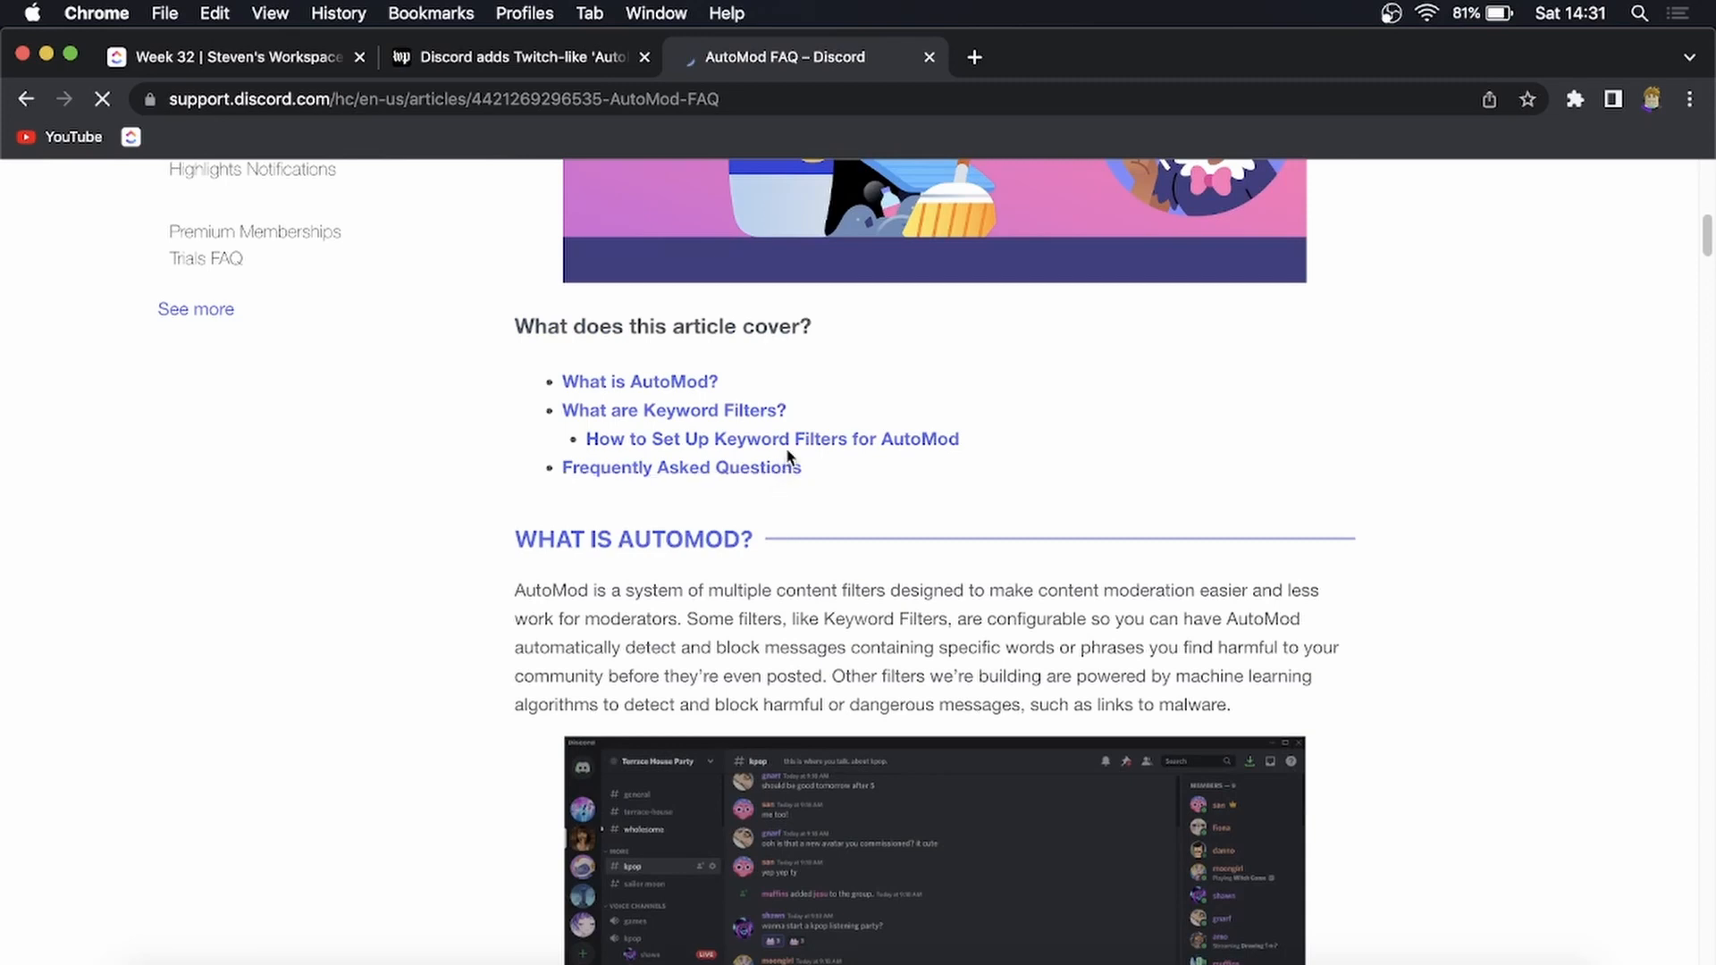
click(771, 439)
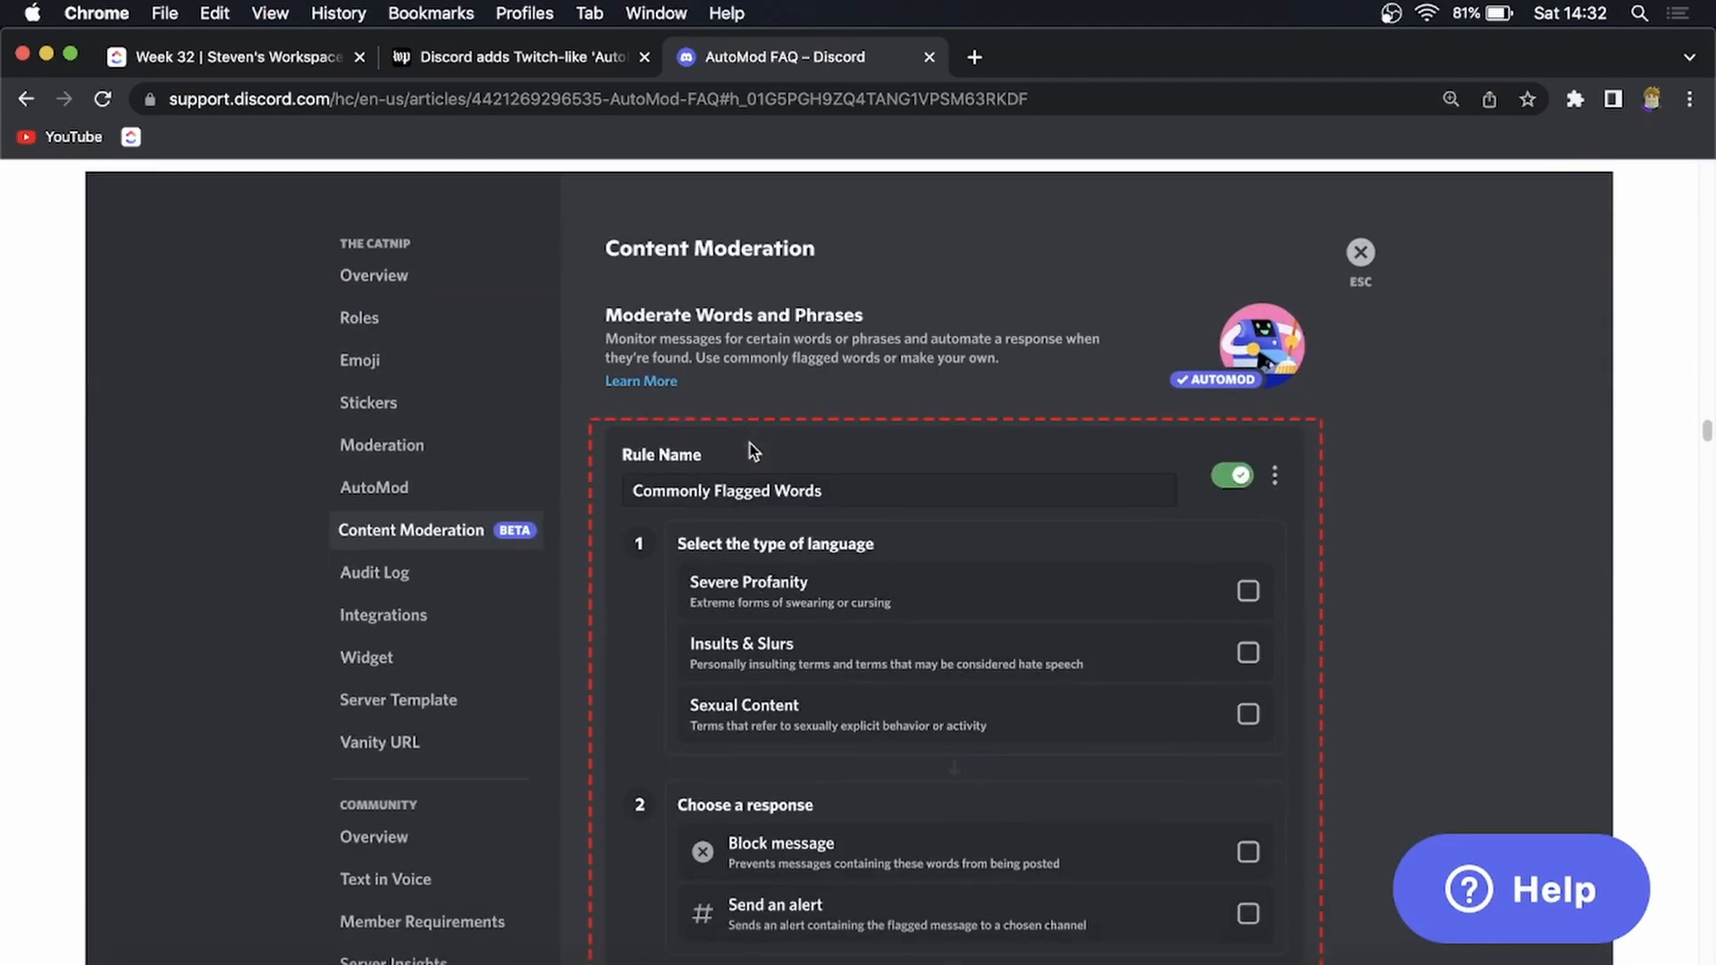
mouse_move(413, 465)
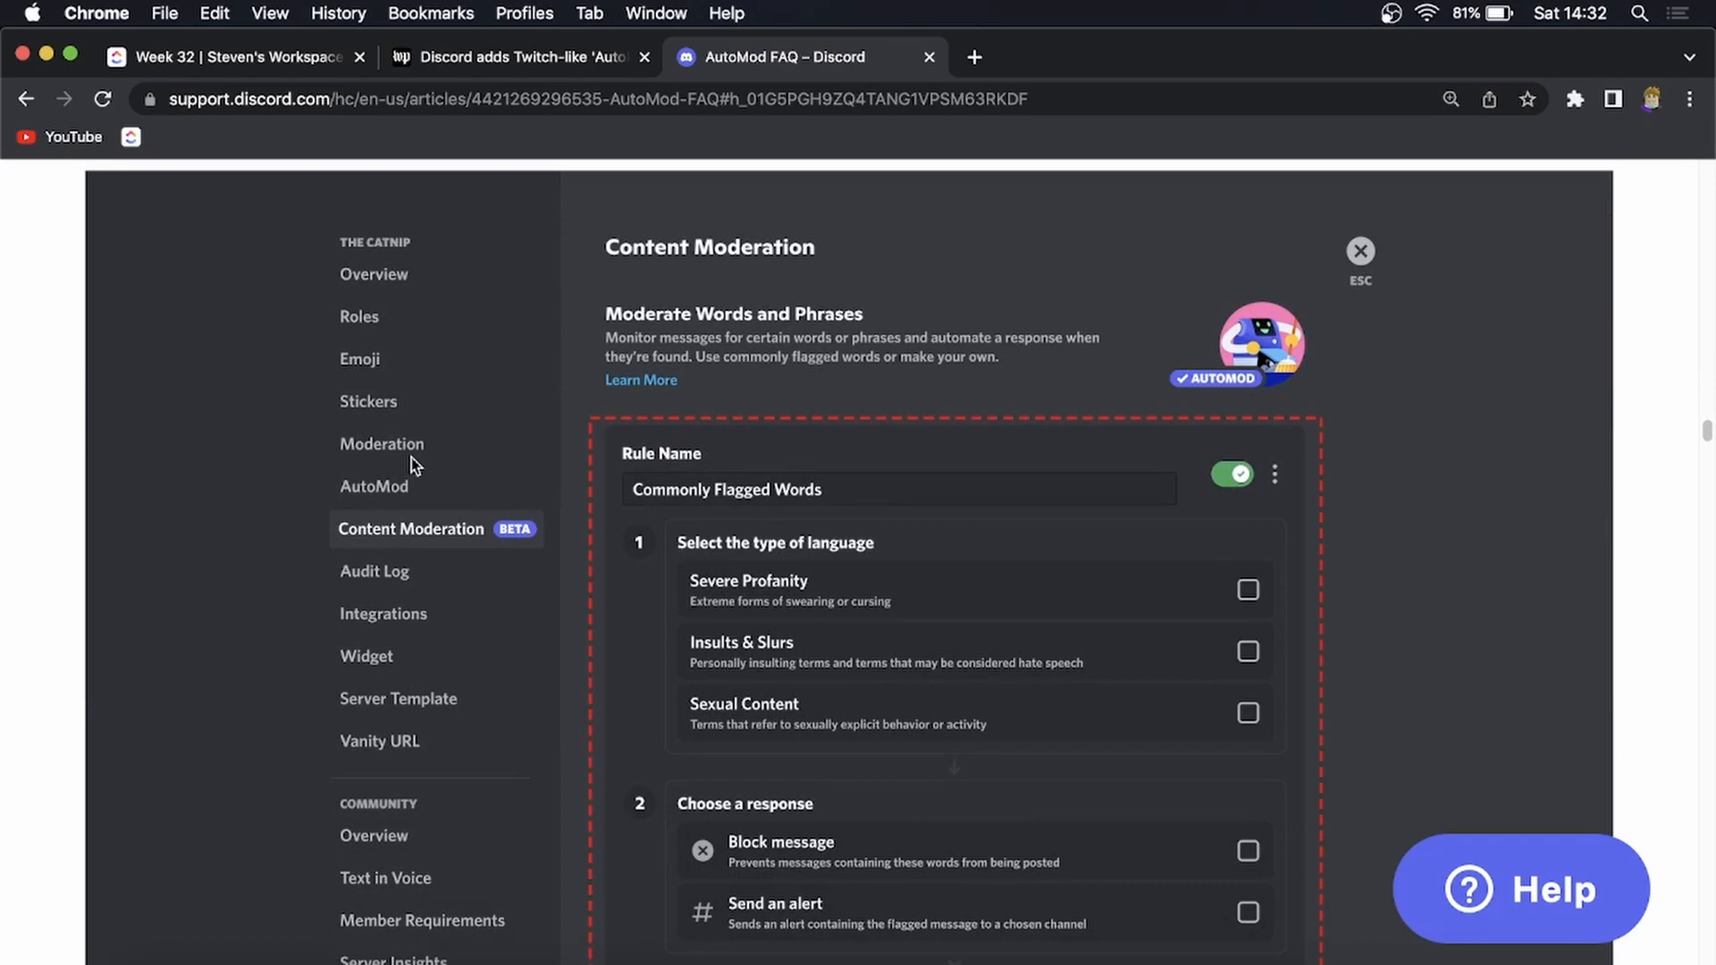
mouse_move(423, 540)
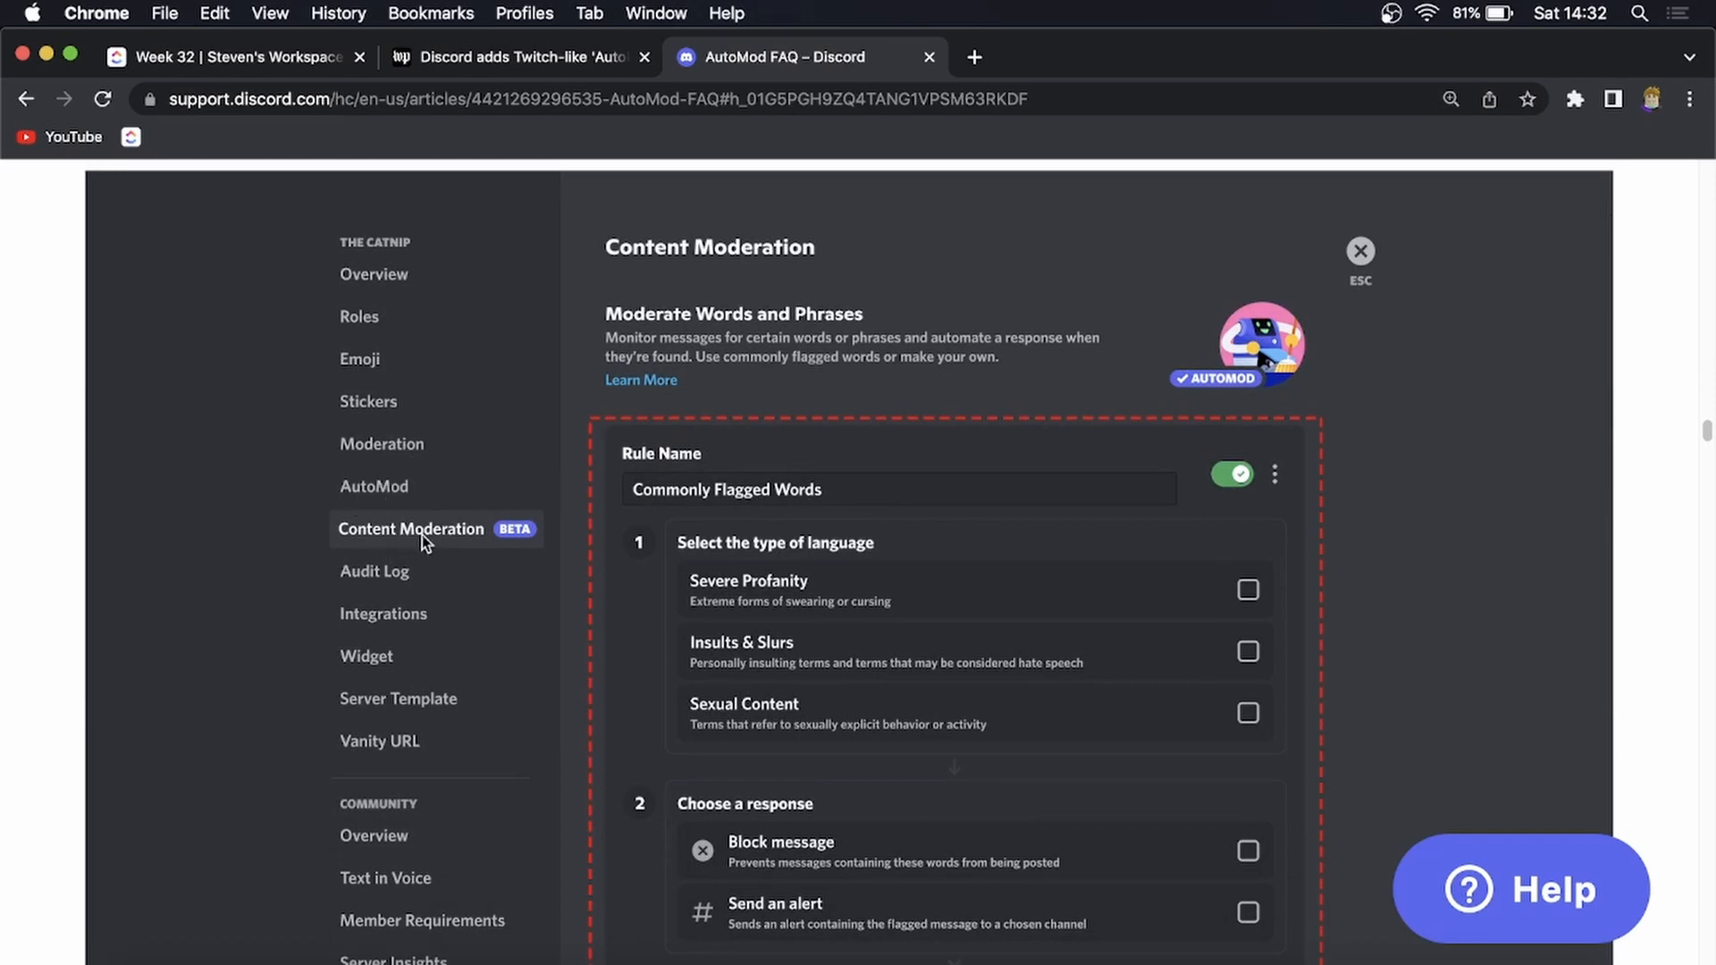
scroll(down, 3)
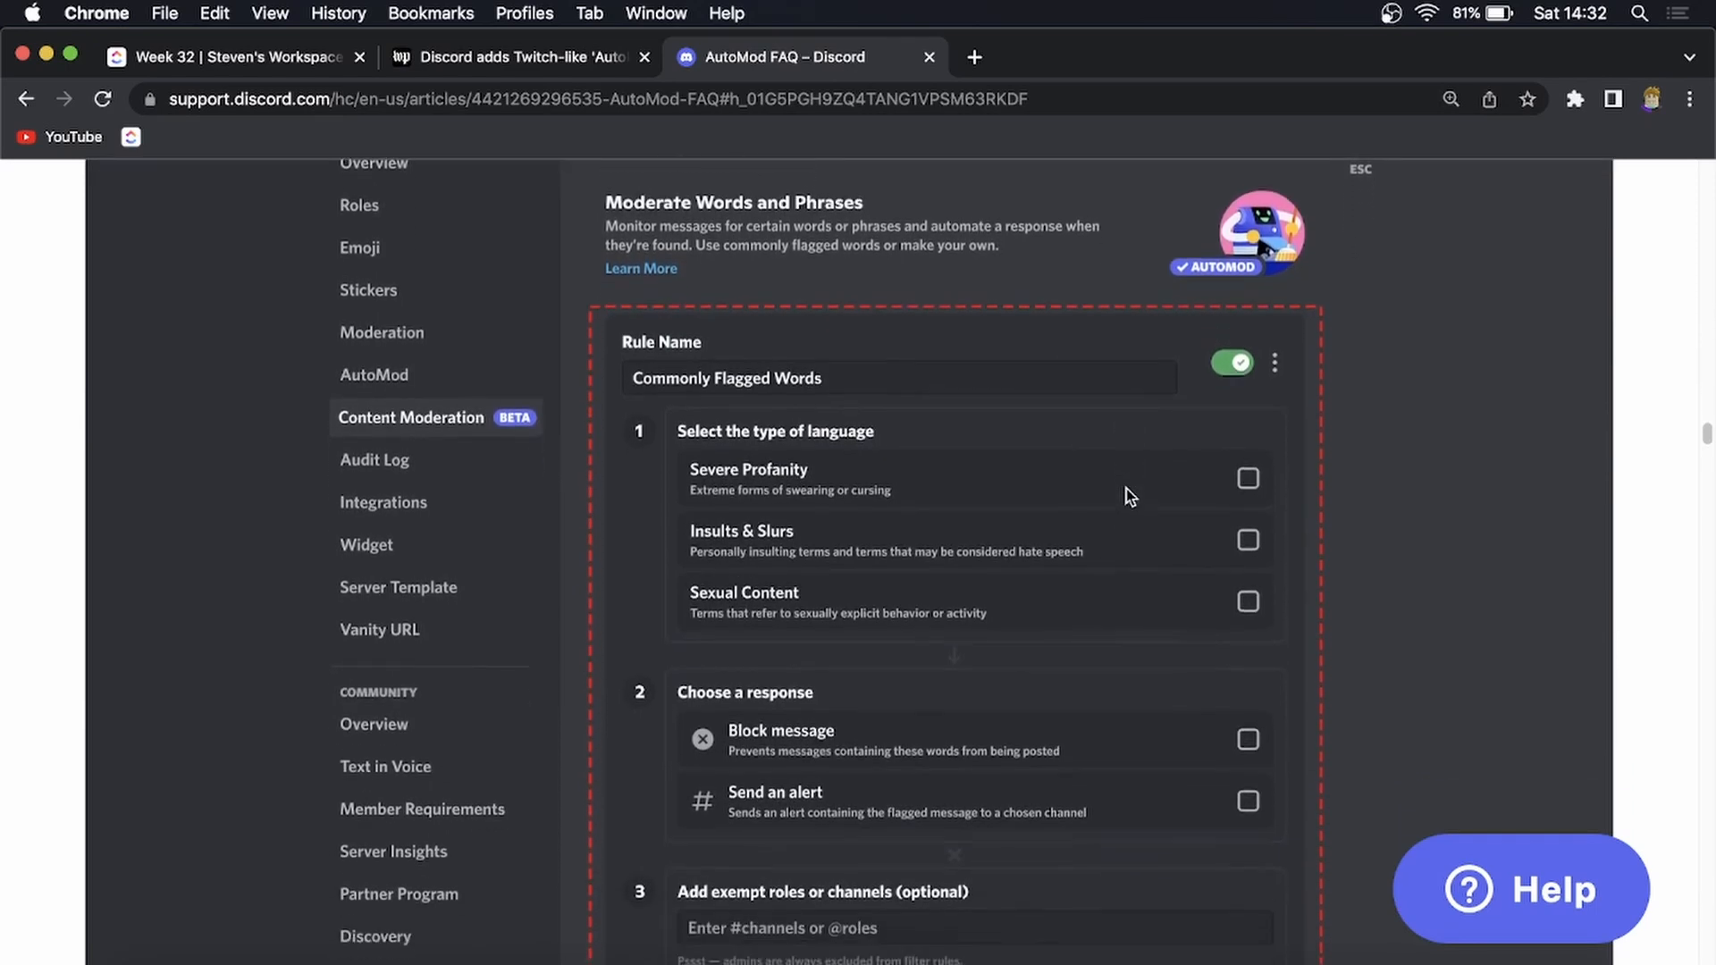
scroll(down, 3)
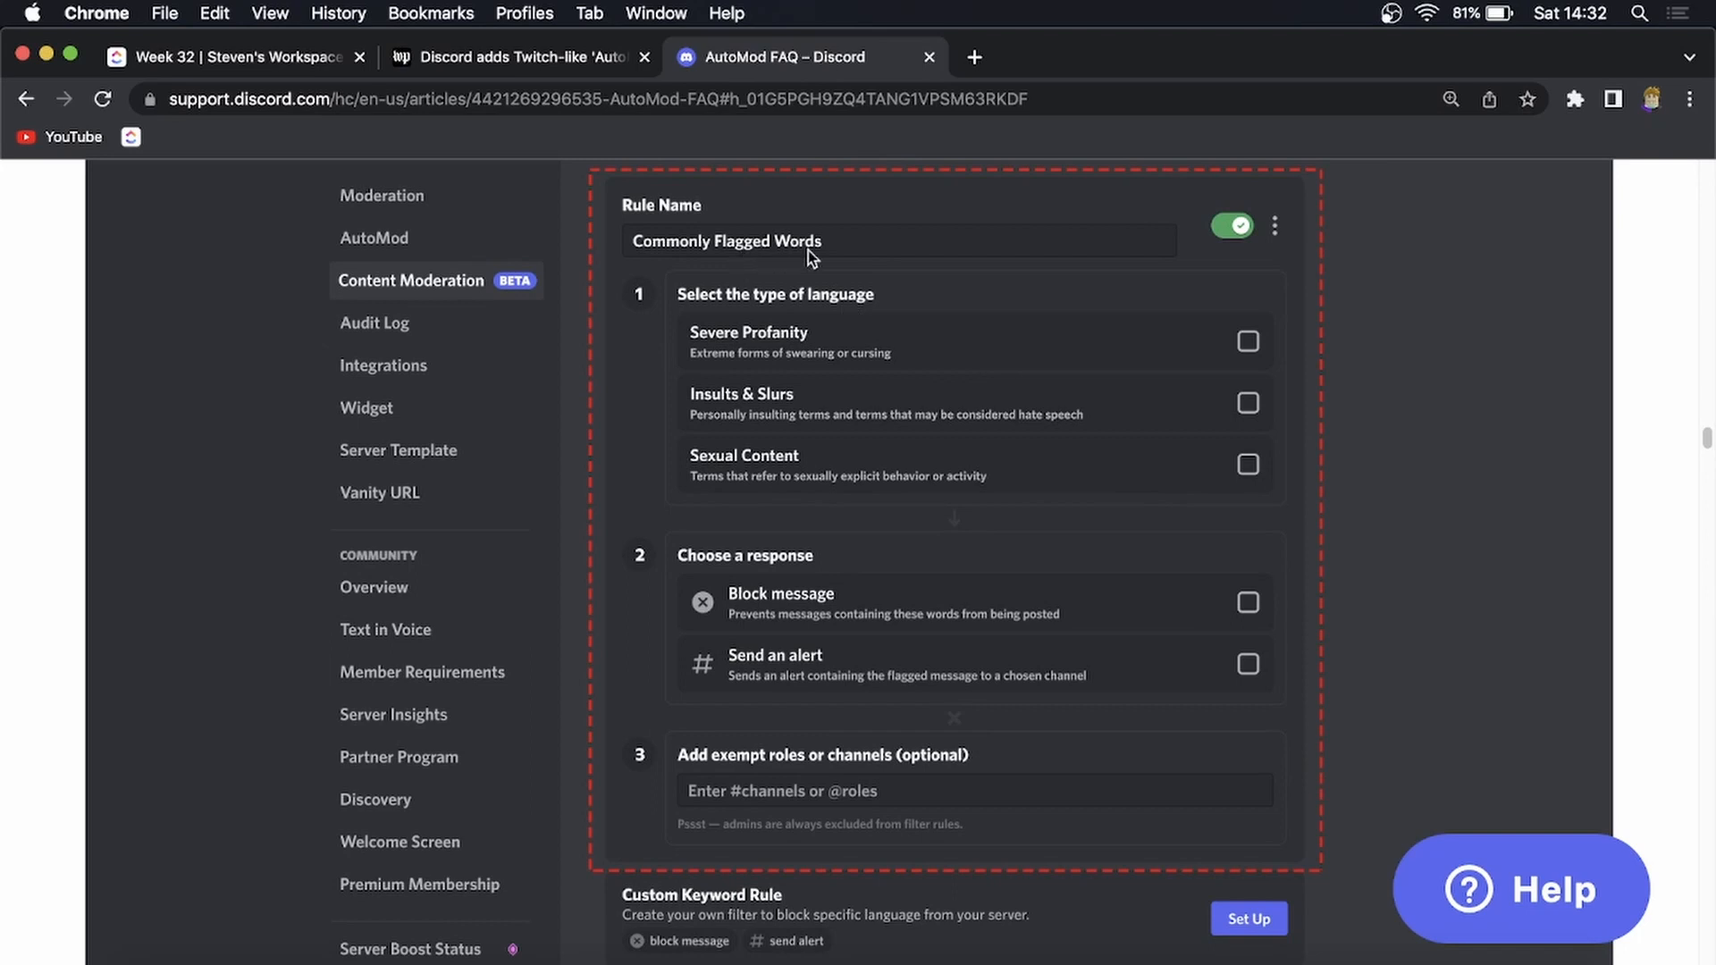
mouse_move(867, 320)
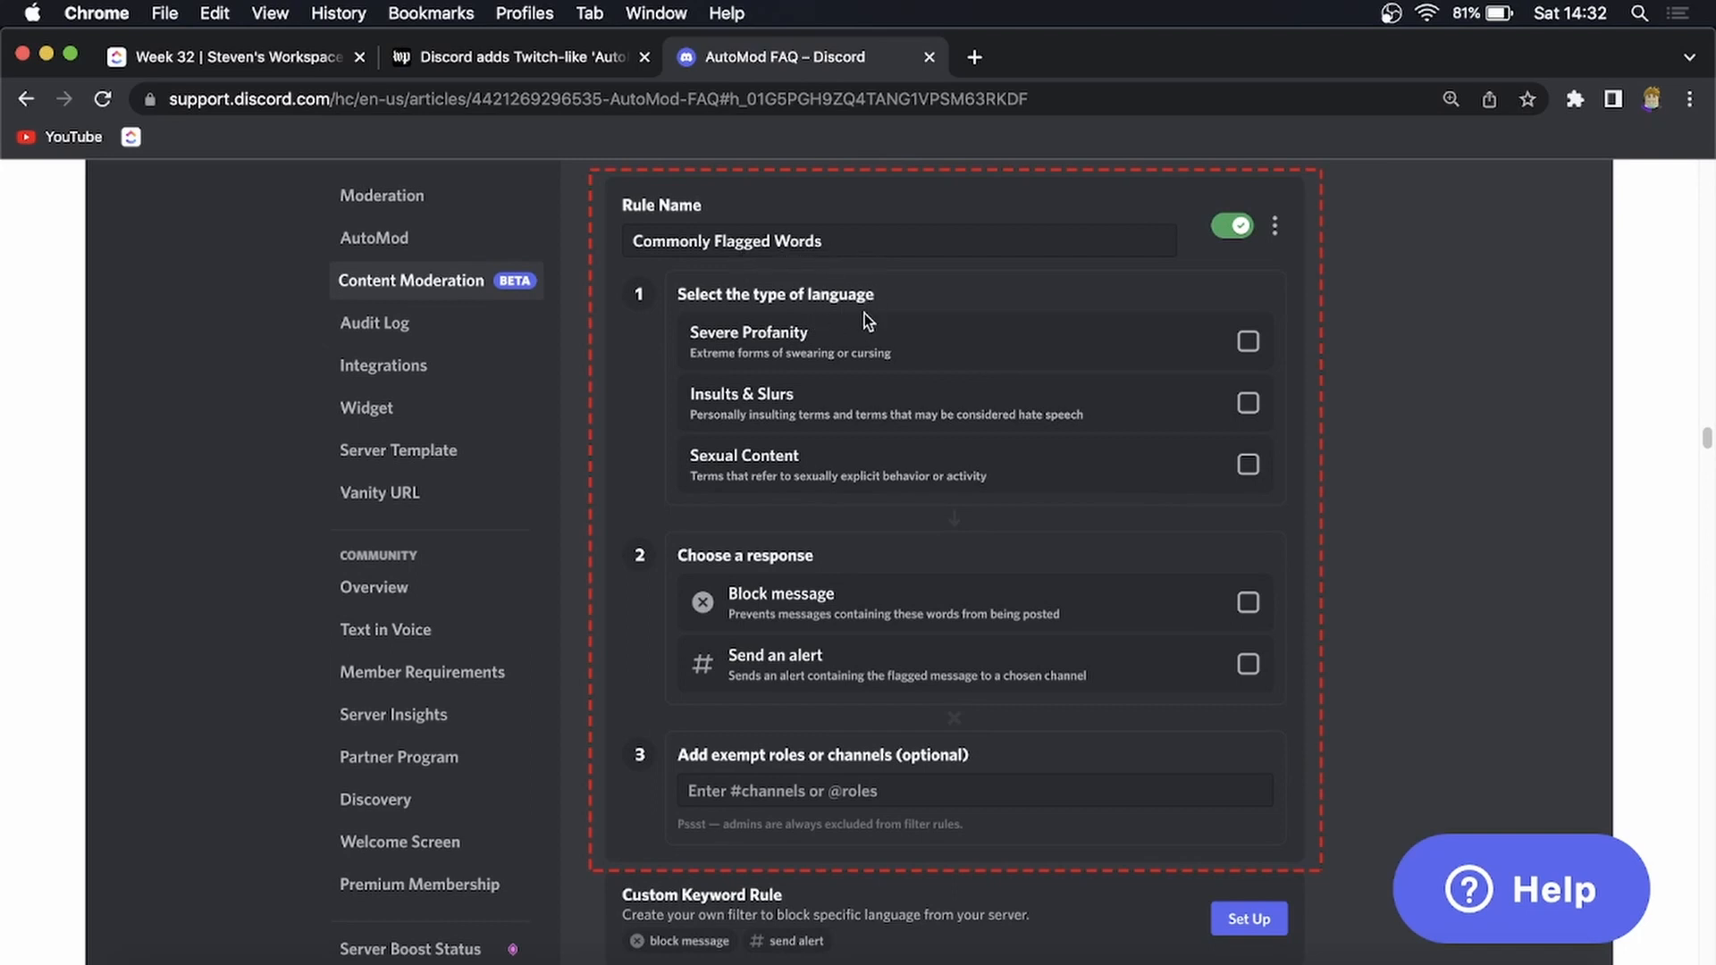
mouse_move(957, 608)
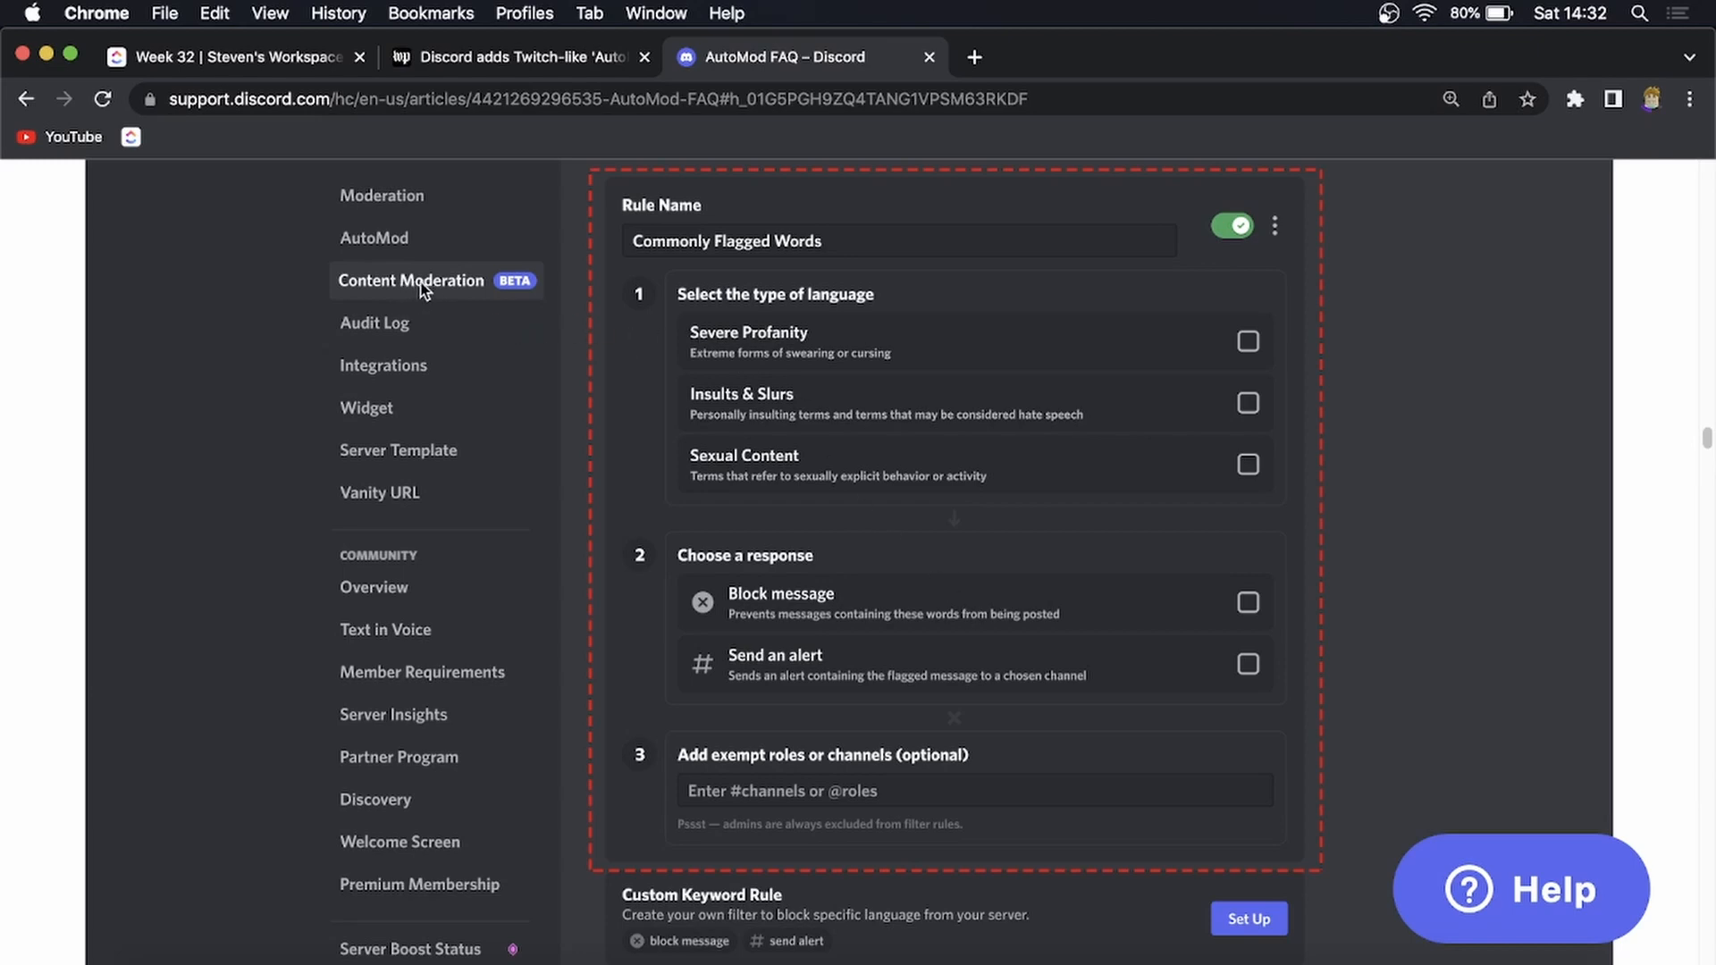
mouse_move(965, 359)
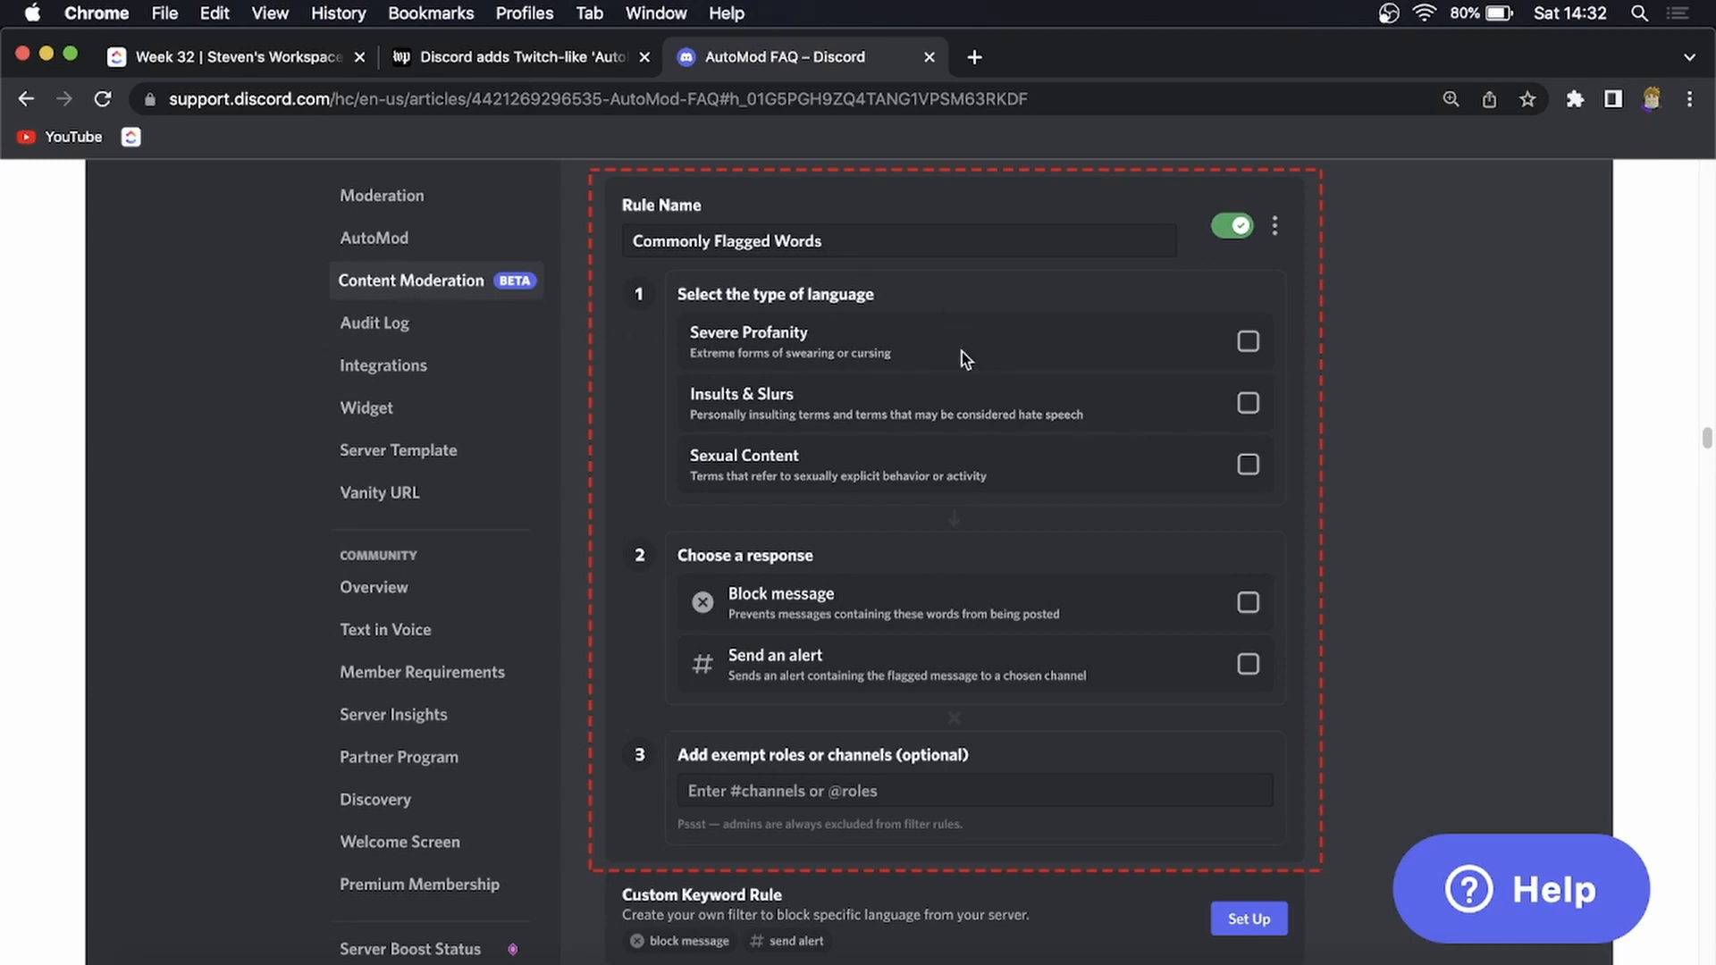
mouse_move(971, 363)
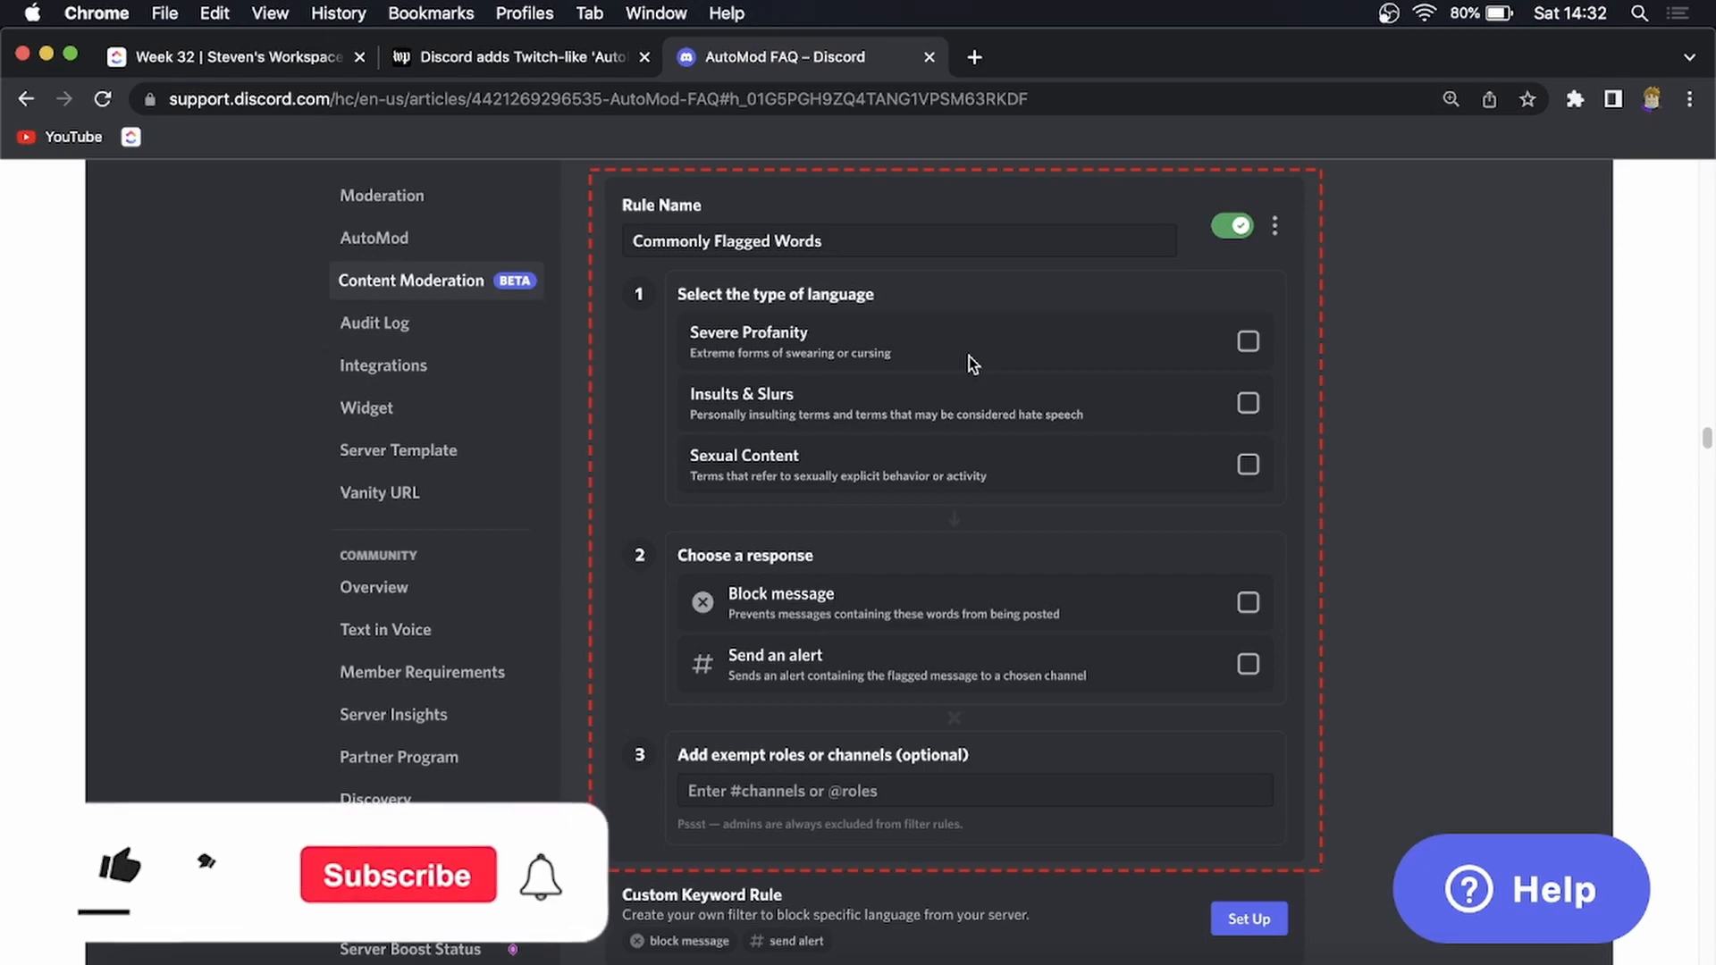
click(121, 871)
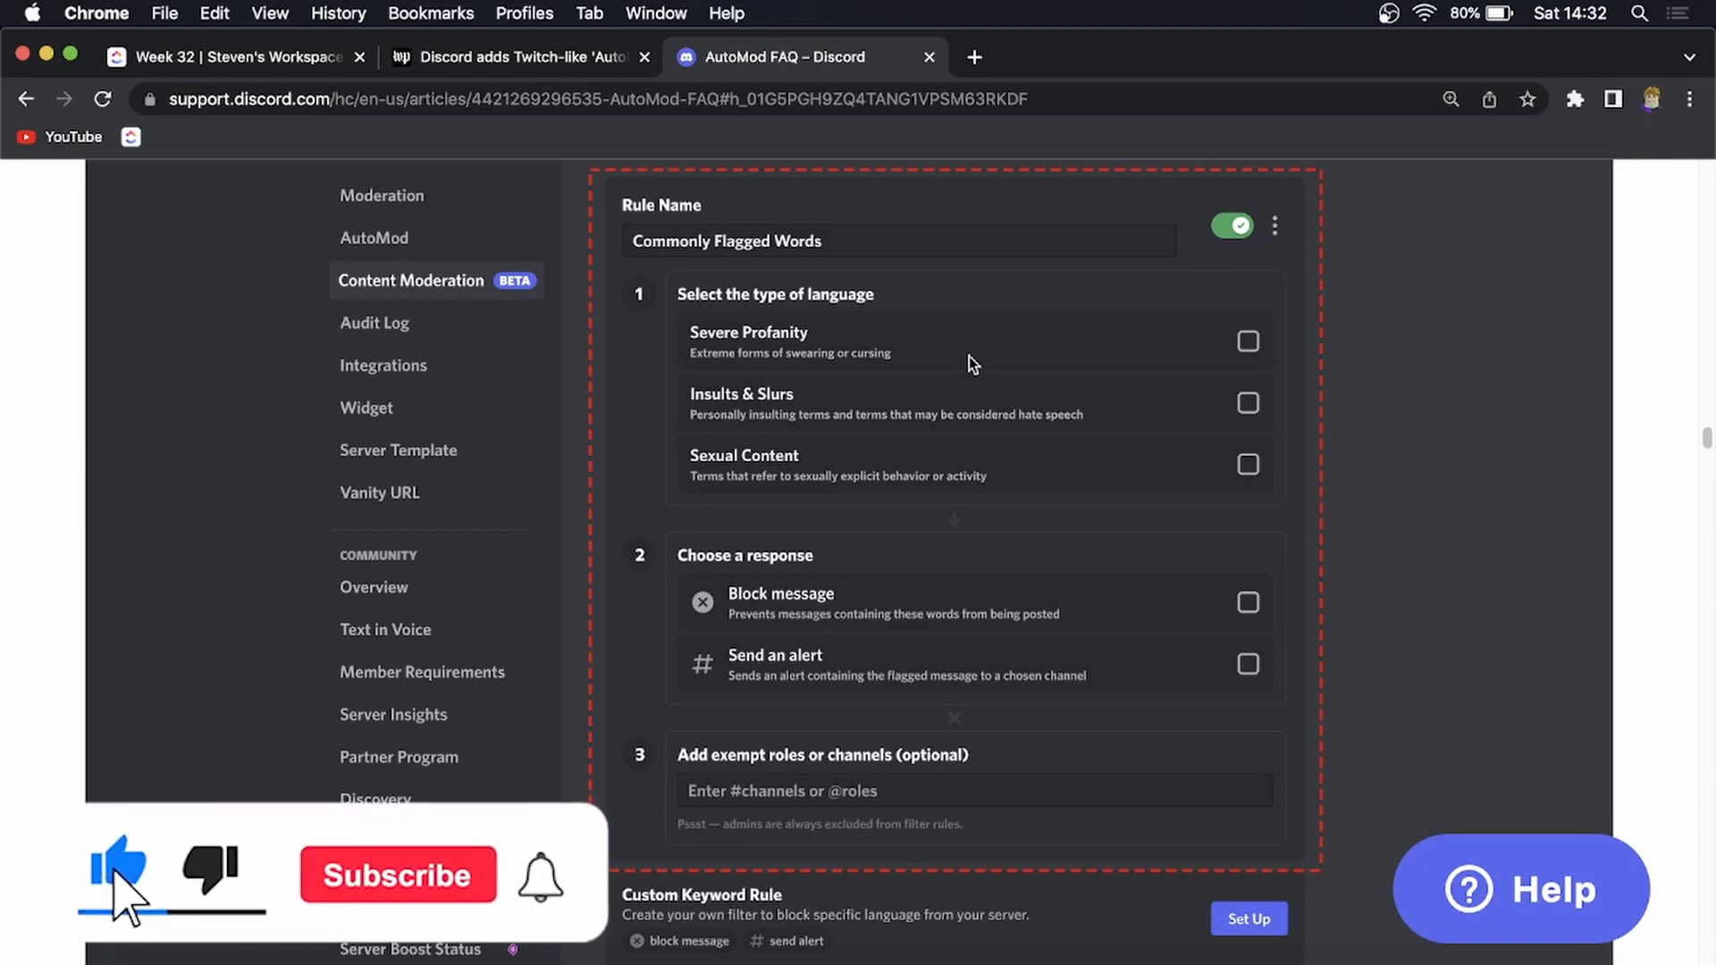
click(398, 875)
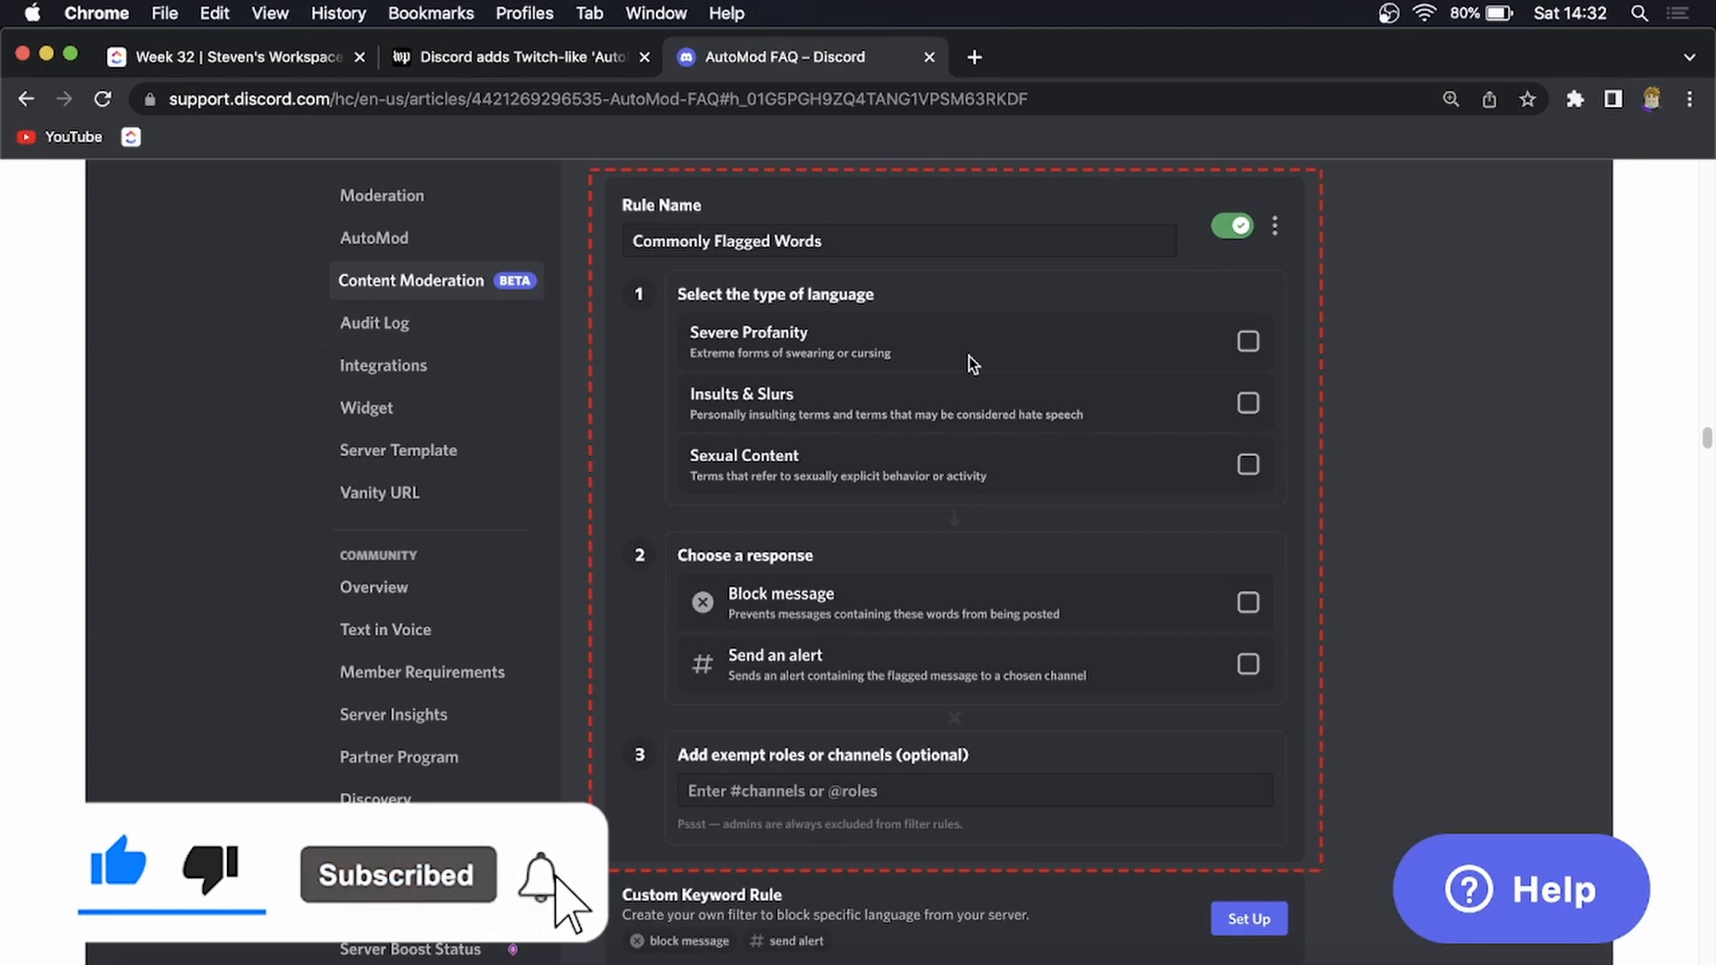